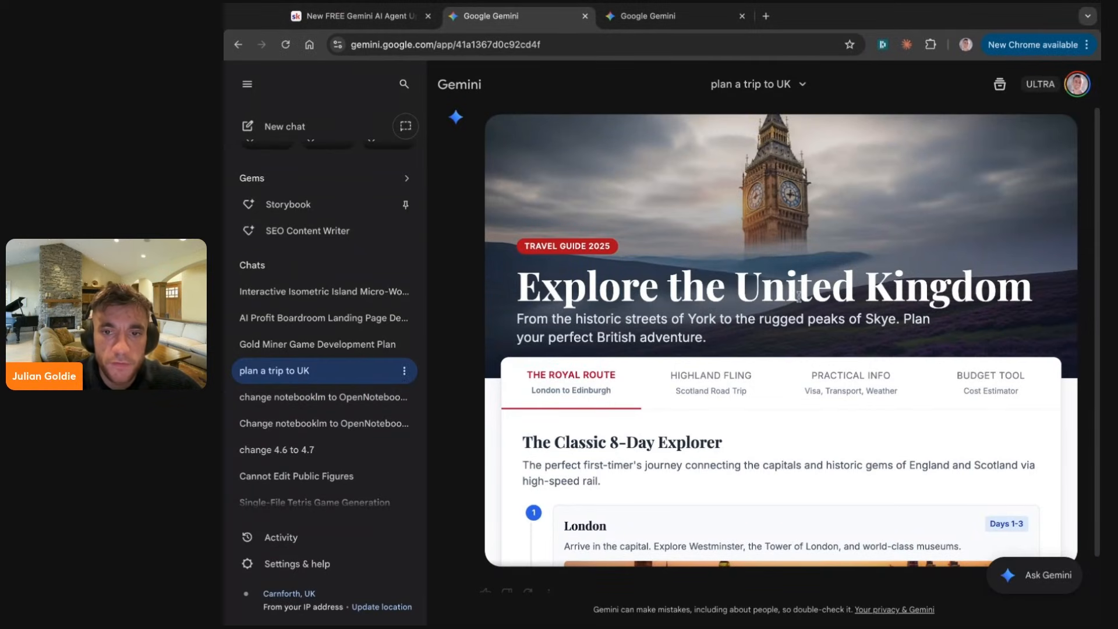
# - Browse the UK trip guide, switching to Highland Fling and back to The Royal Route
pyautogui.scroll(-3)
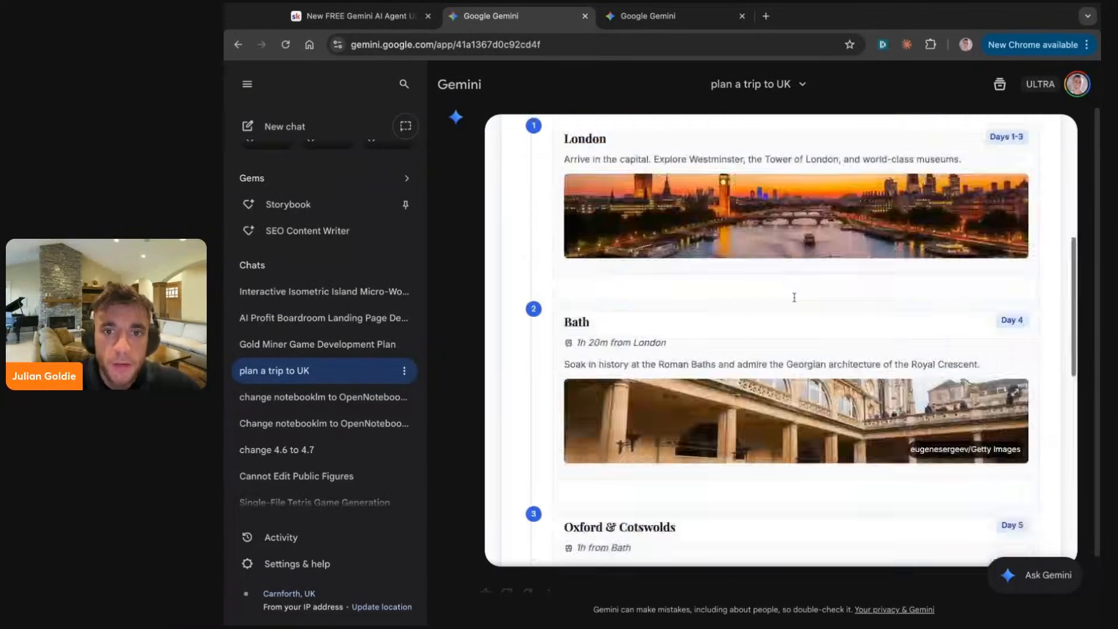
pyautogui.scroll(-3)
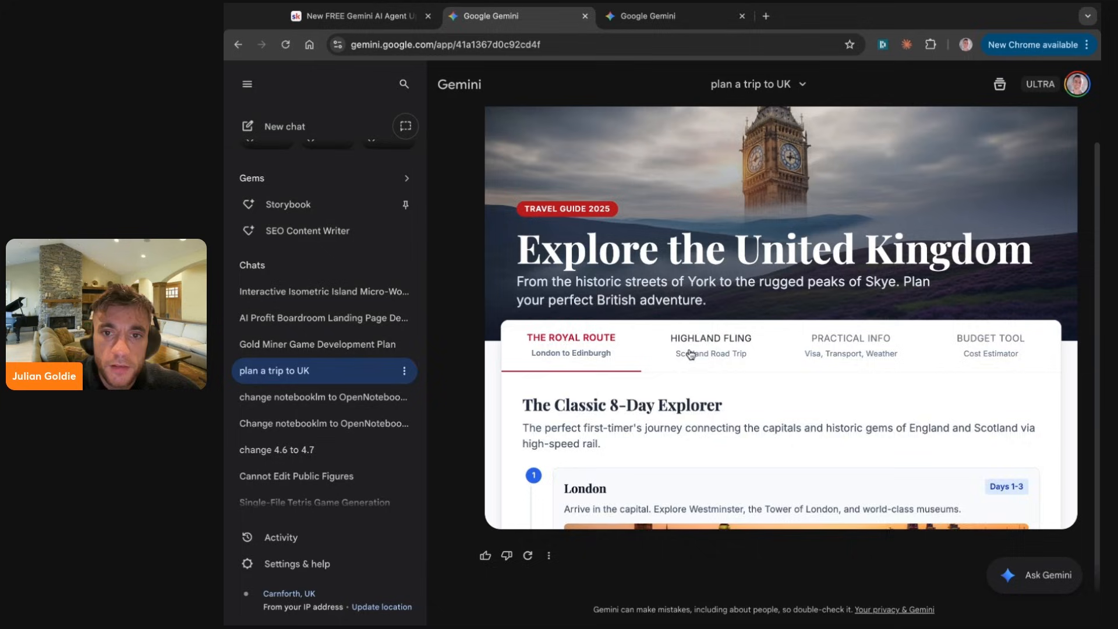
pyautogui.click(710, 346)
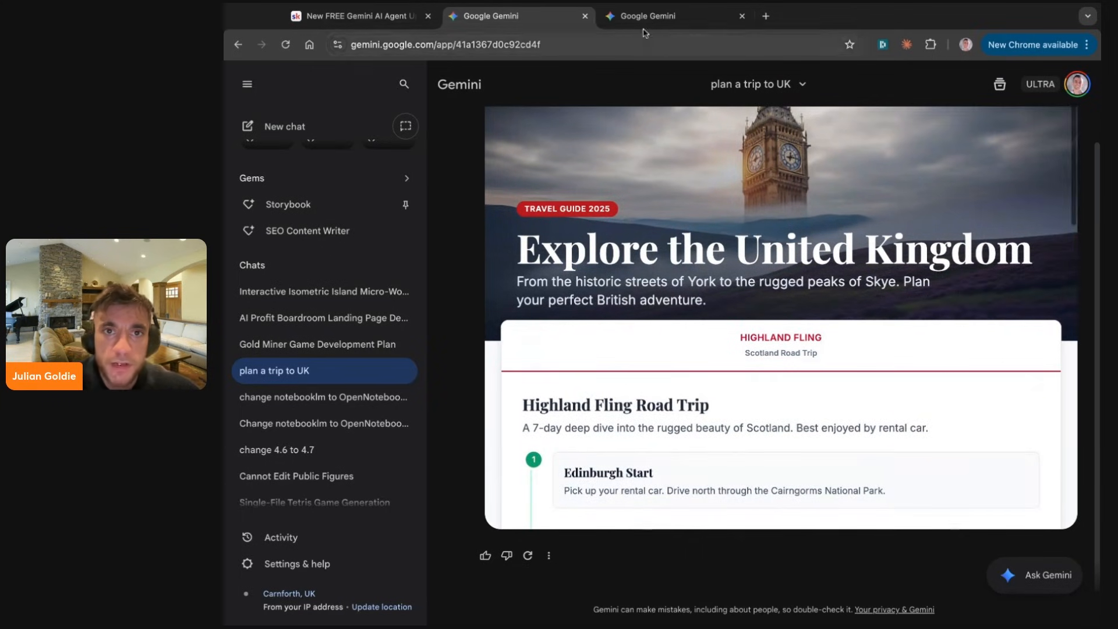
pyautogui.scroll(-3)
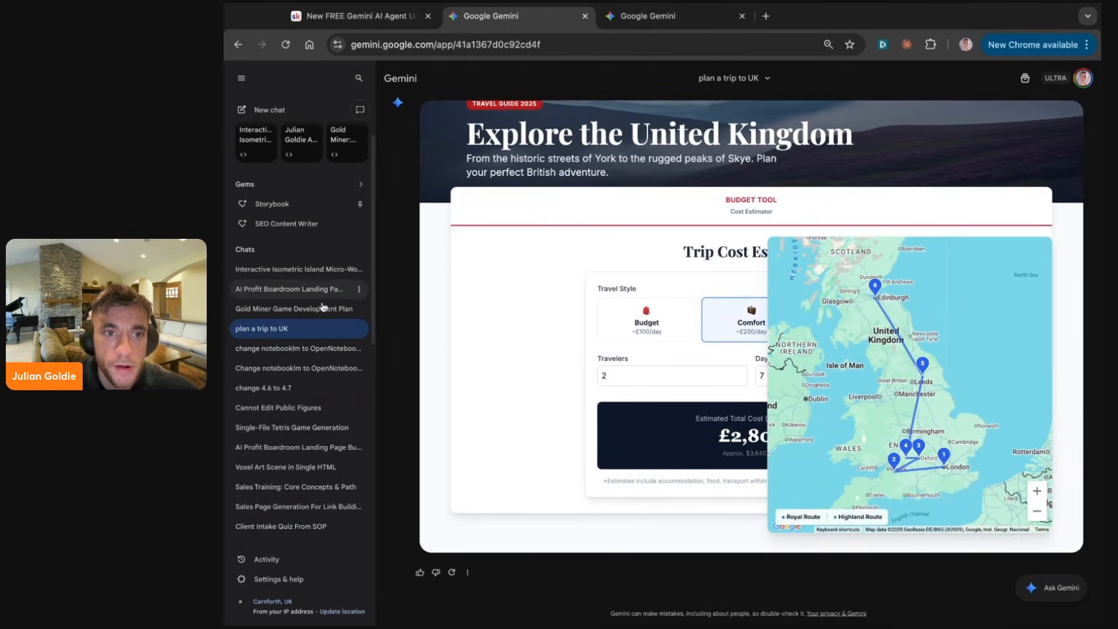
pyautogui.click(524, 219)
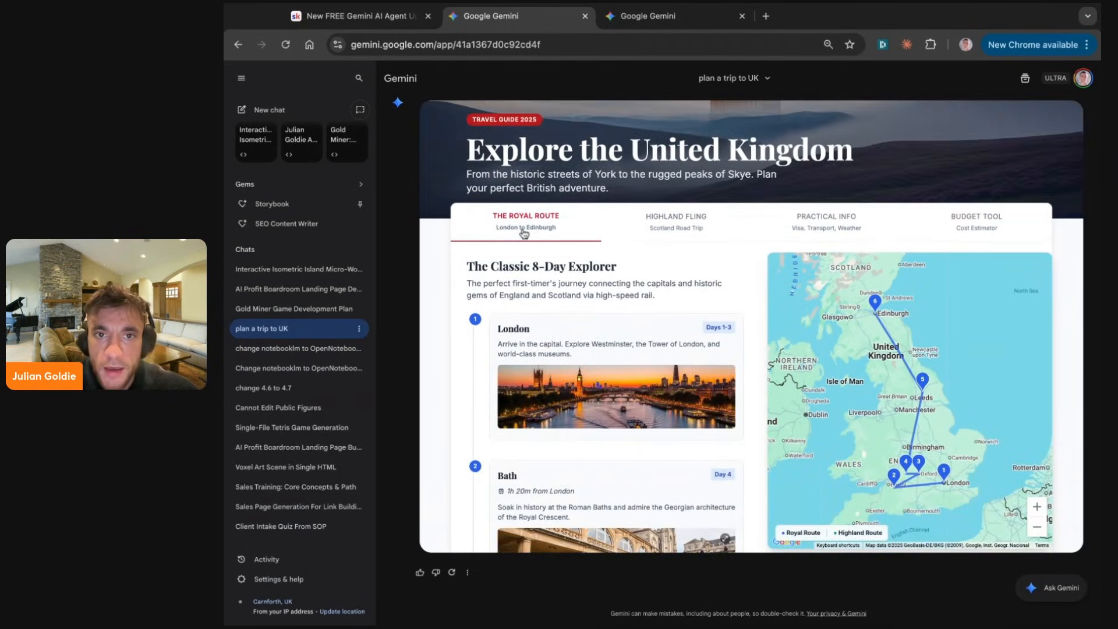
pyautogui.scroll(-3)
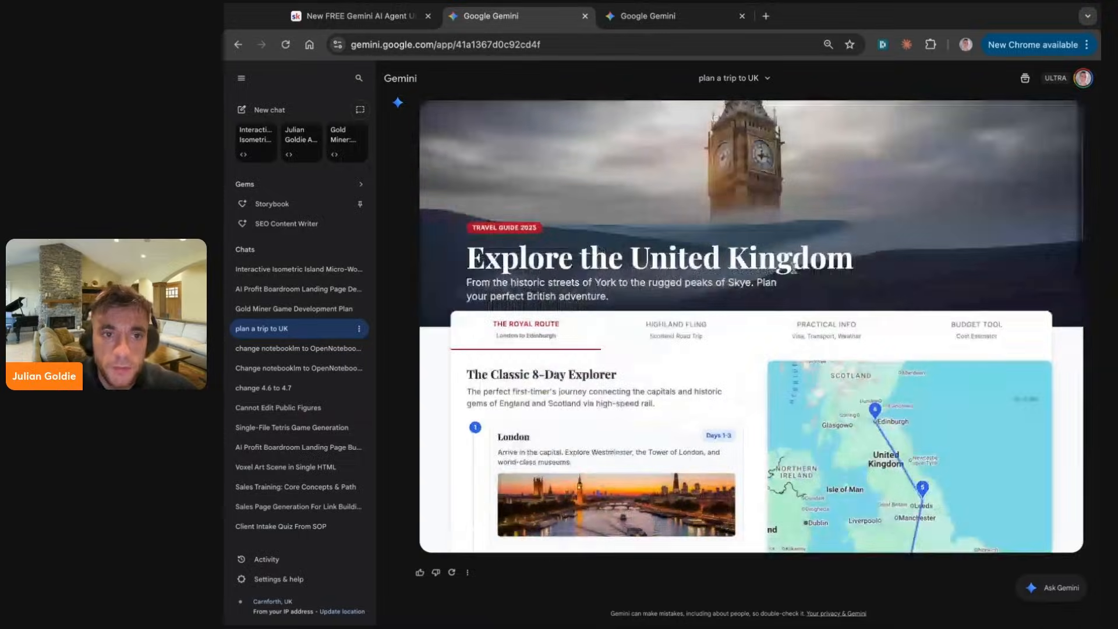
# - Send 'plan a trip to japan in february' in a new Dynamic view chat
pyautogui.click(241, 109)
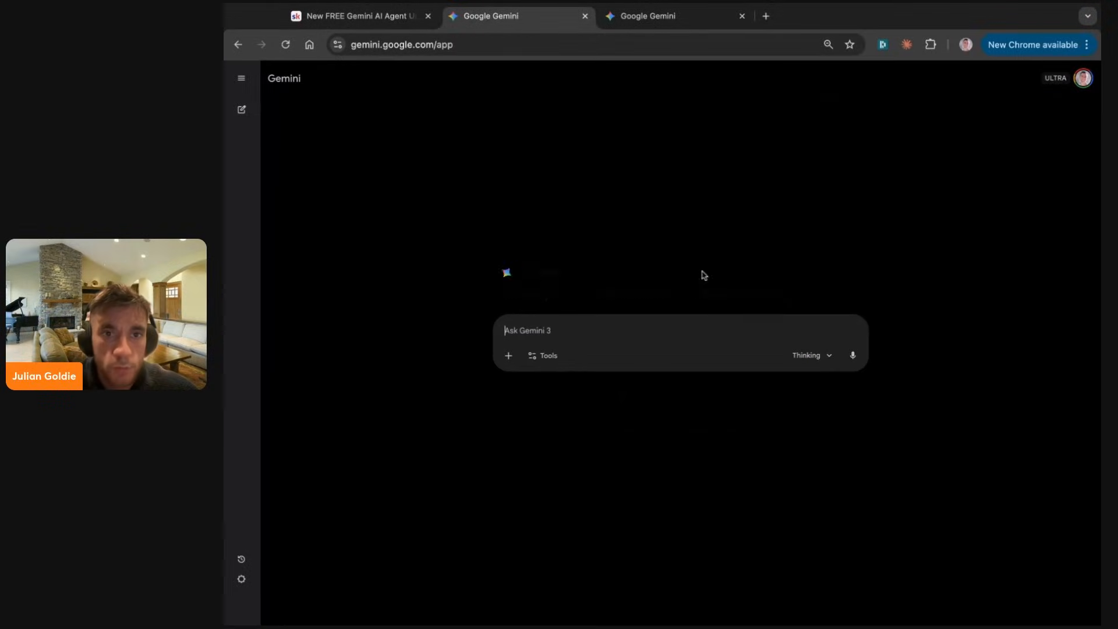
pyautogui.click(508, 355)
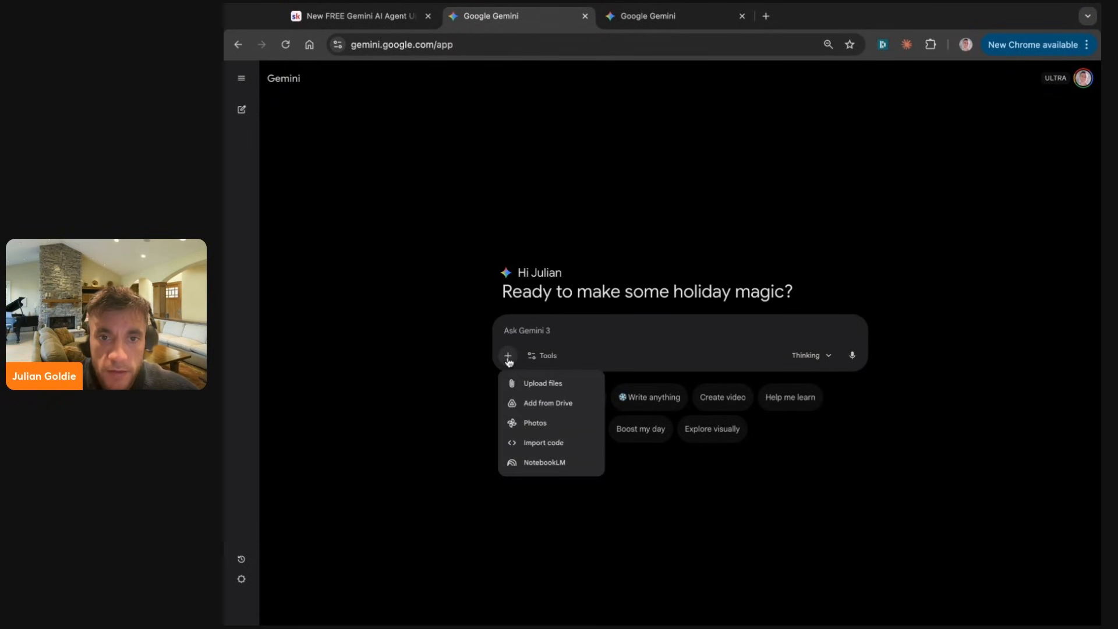
pyautogui.click(542, 355)
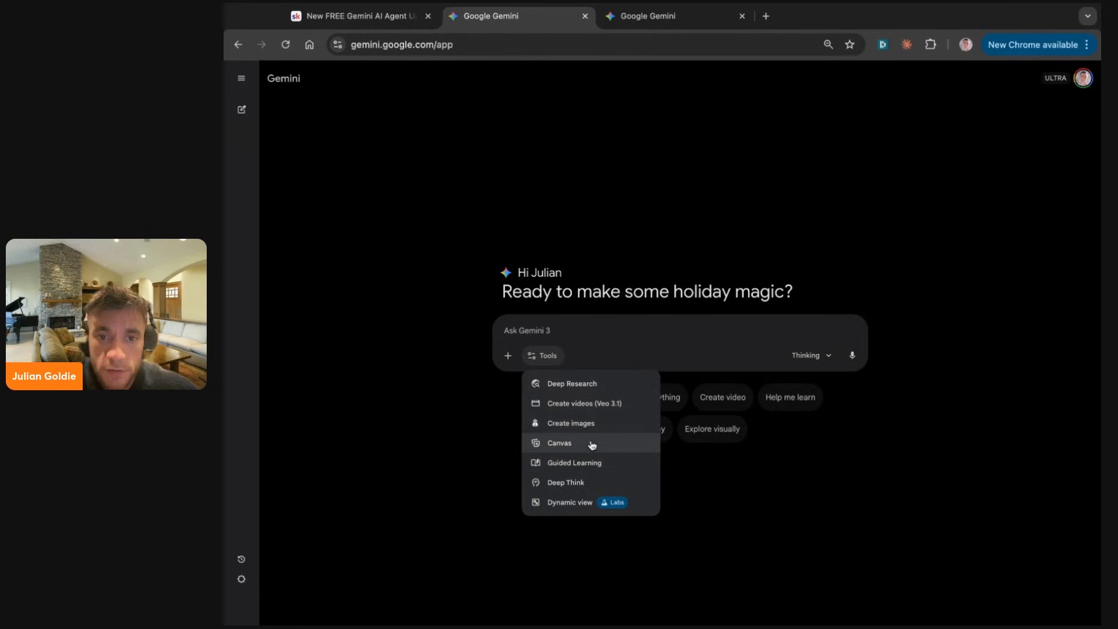
pyautogui.click(569, 502)
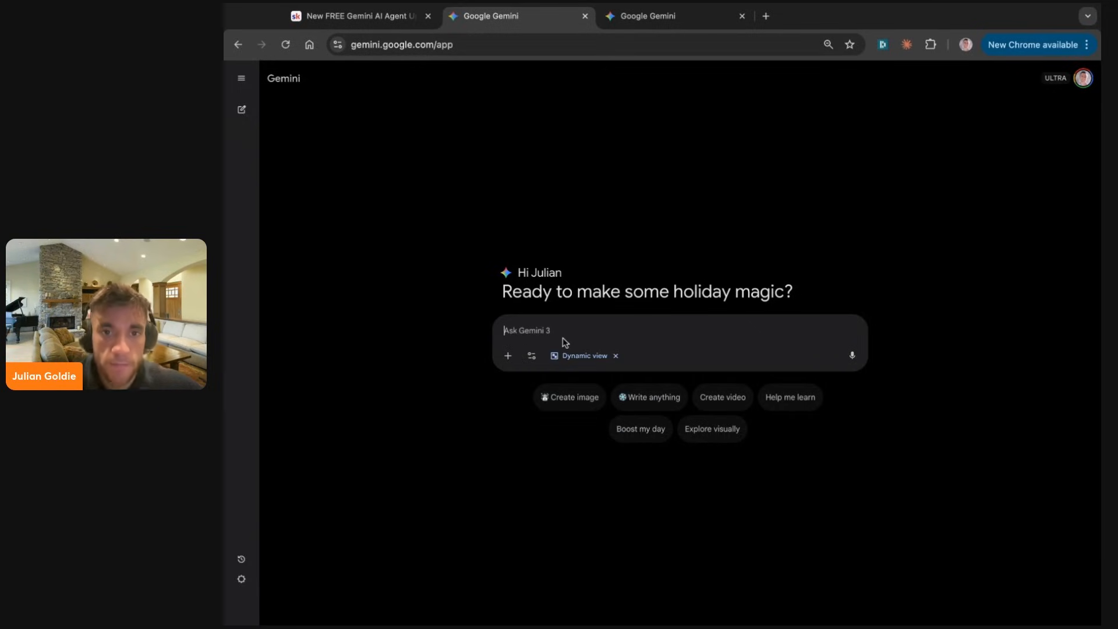
pyautogui.write('p')
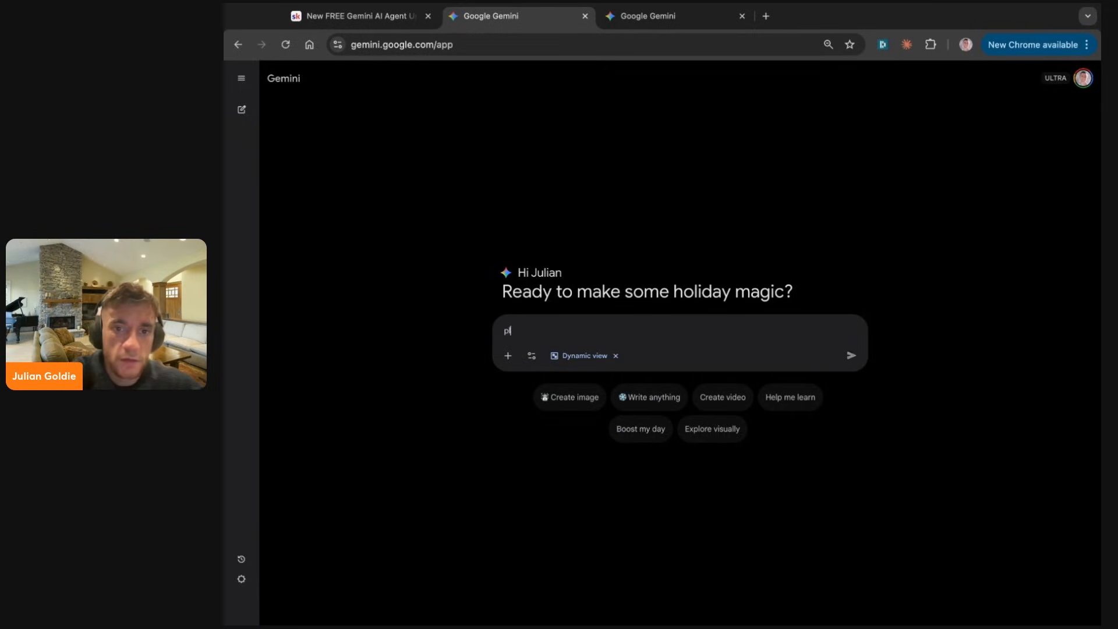
pyautogui.write('lan a trip to japan in')
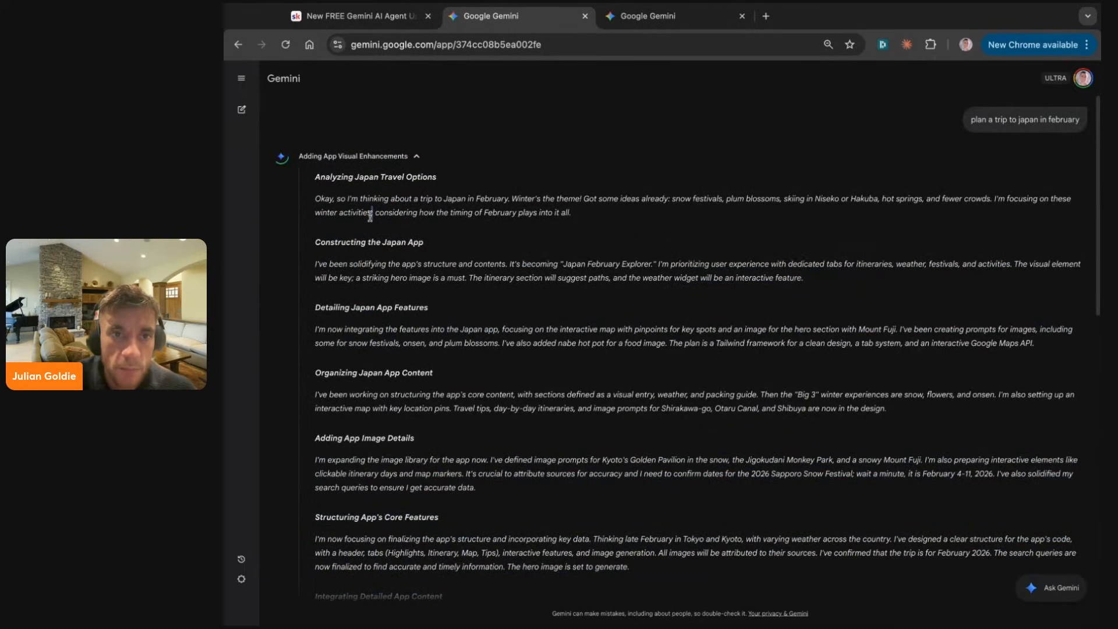
pyautogui.doubleClick(369, 242)
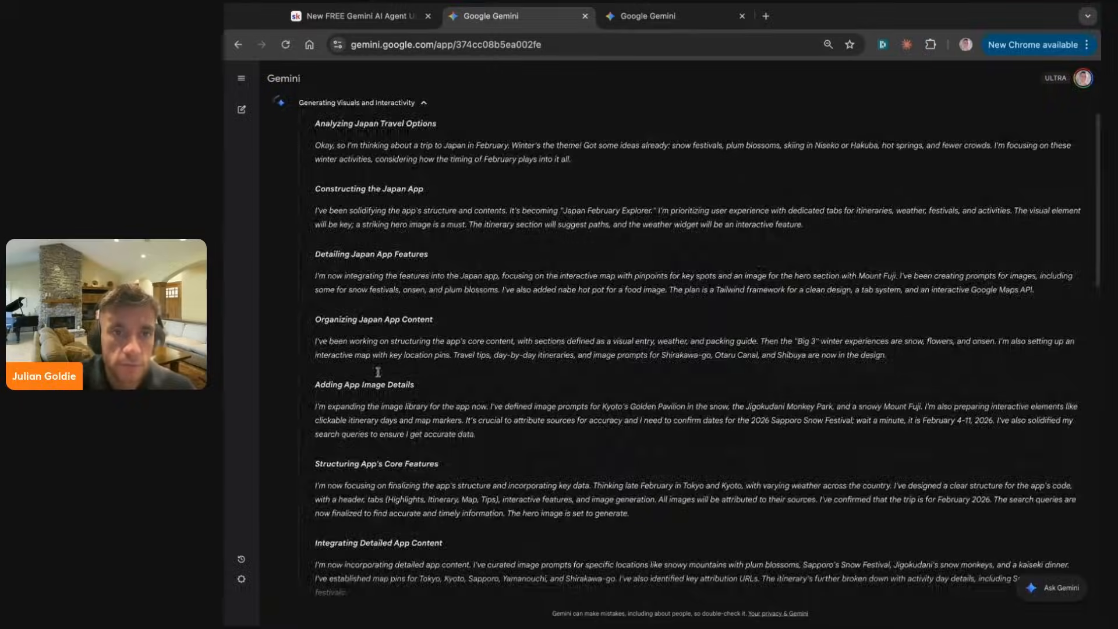
pyautogui.scroll(-3)
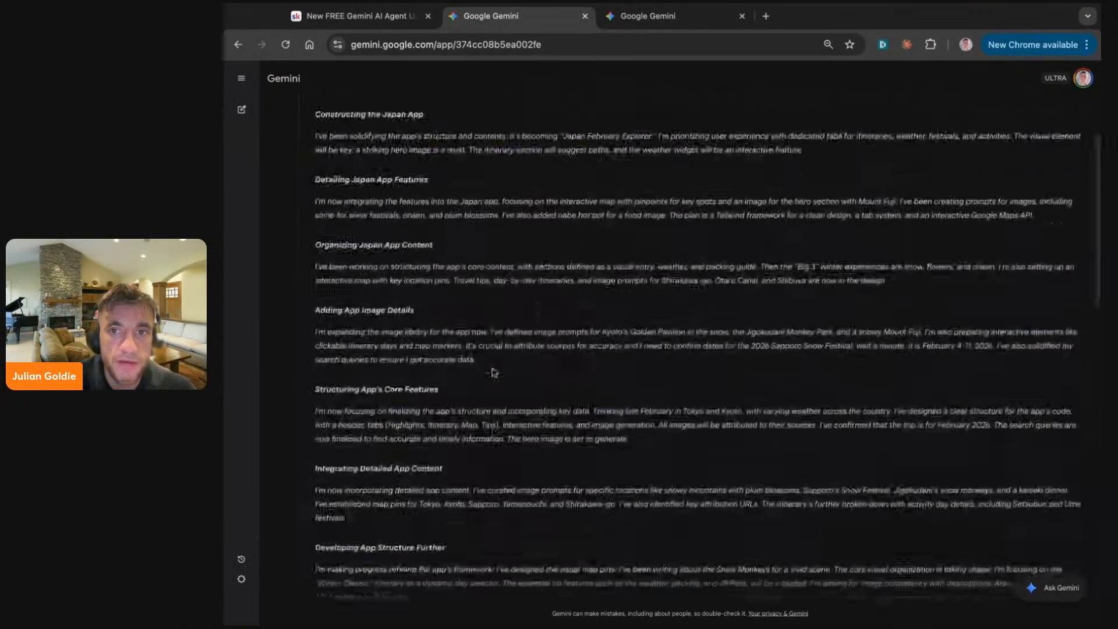
pyautogui.scroll(-3)
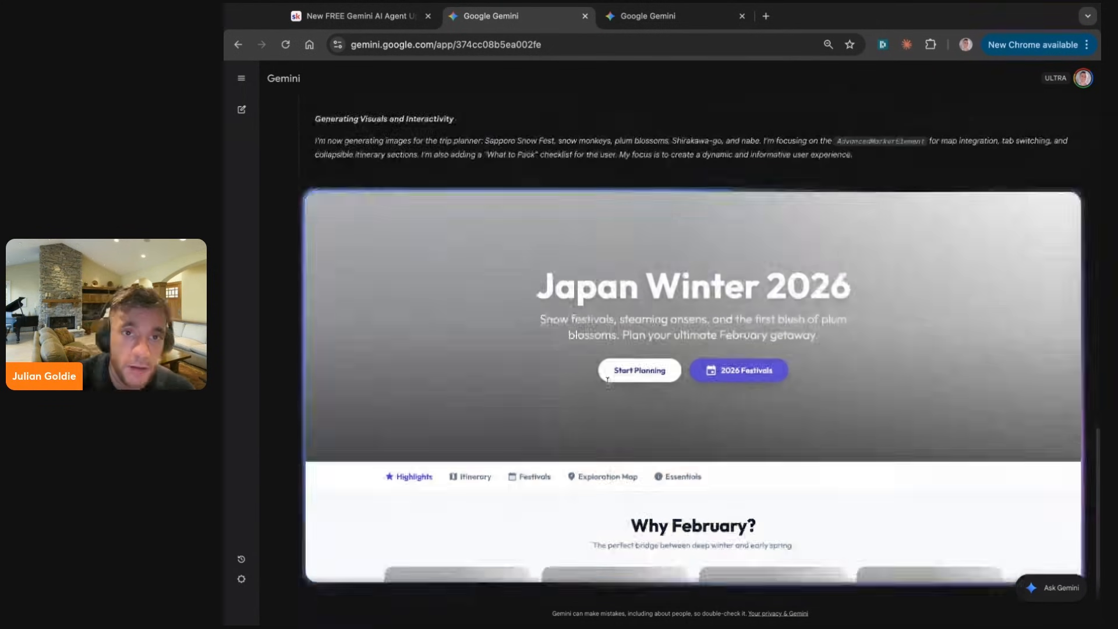
# - Scroll the highlights, 7-day itinerary and map, highlighting the February 2026 Calendar heading
pyautogui.scroll(-3)
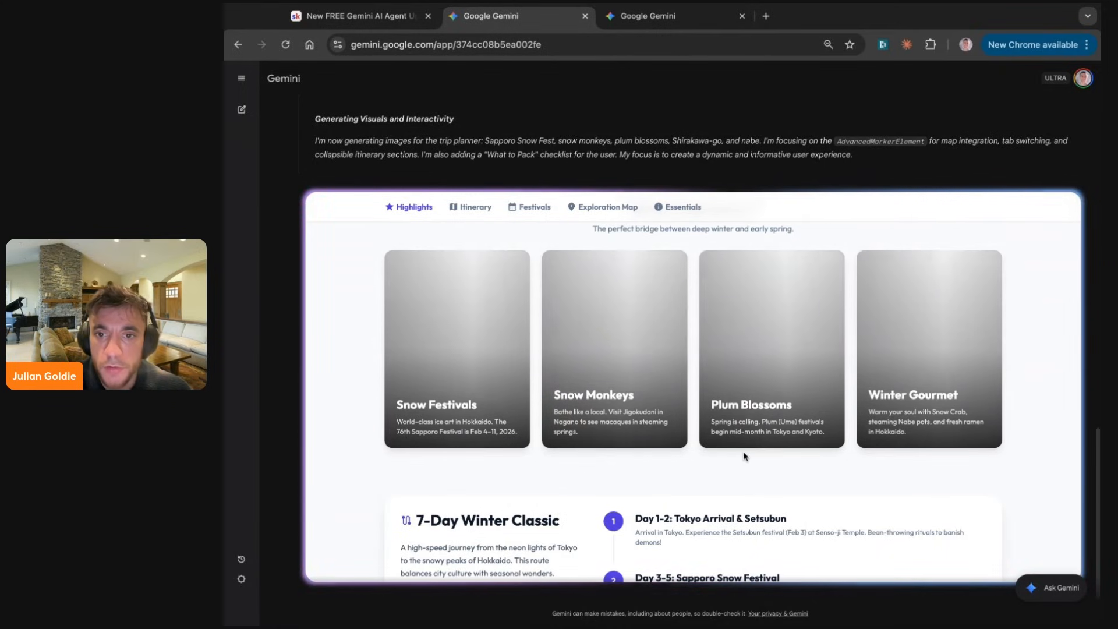
pyautogui.scroll(-3)
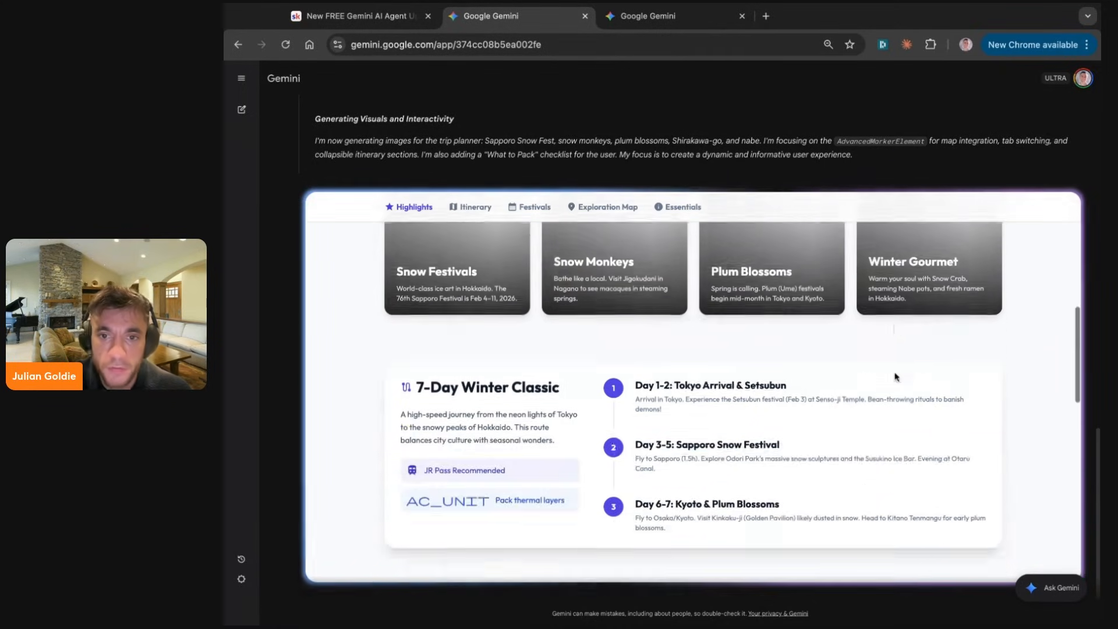
pyautogui.scroll(-3)
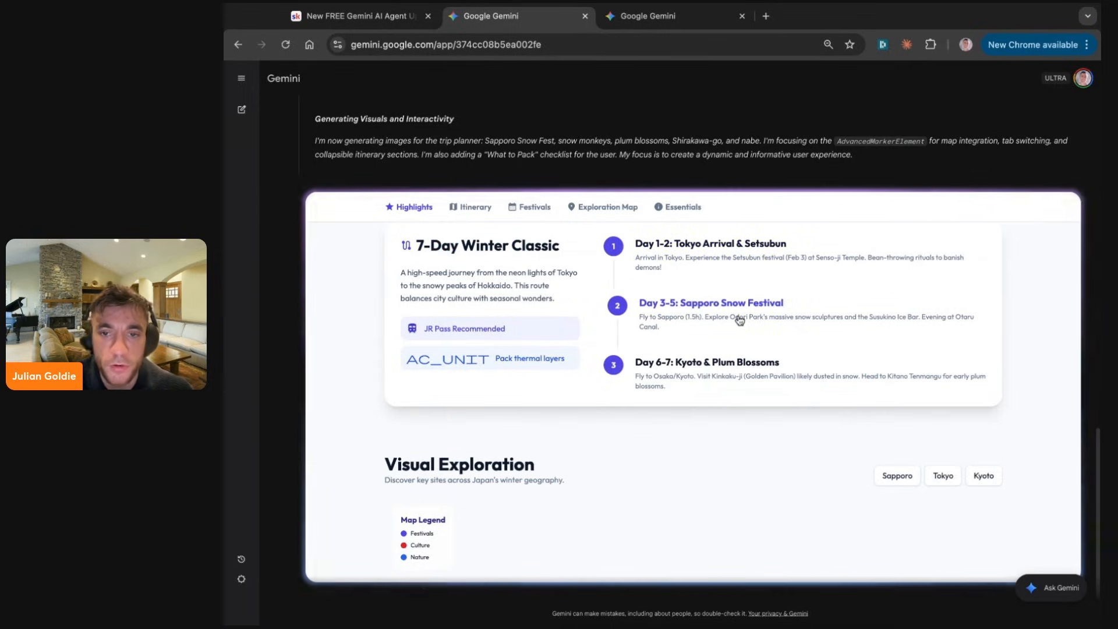
pyautogui.scroll(-3)
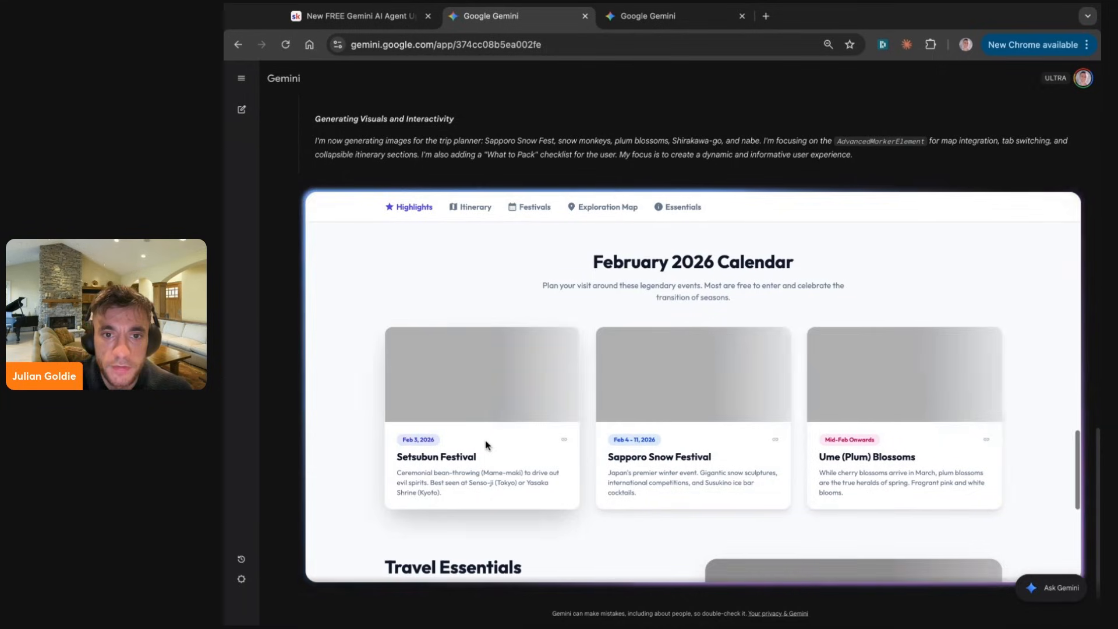
pyautogui.moveTo(590, 261); pyautogui.dragTo(731, 296)
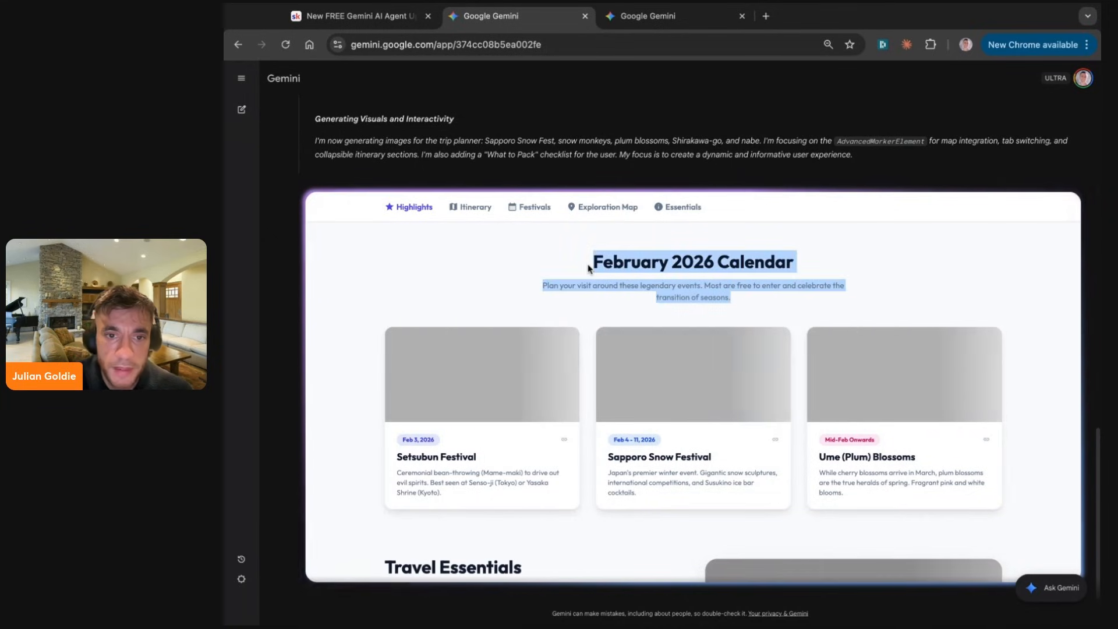
pyautogui.scroll(-3)
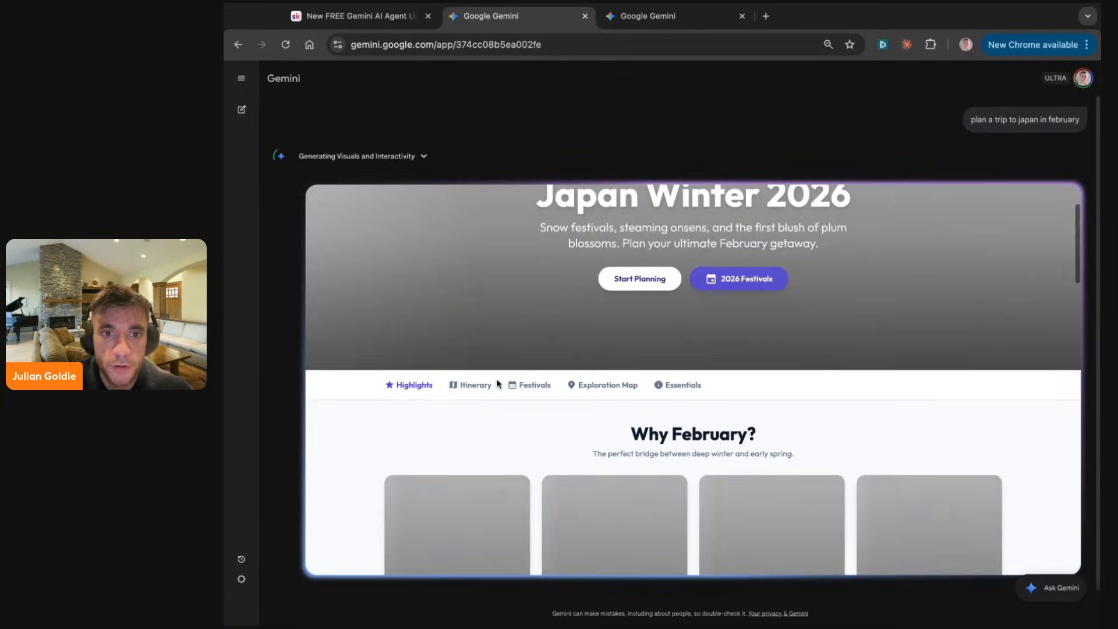
pyautogui.scroll(-3)
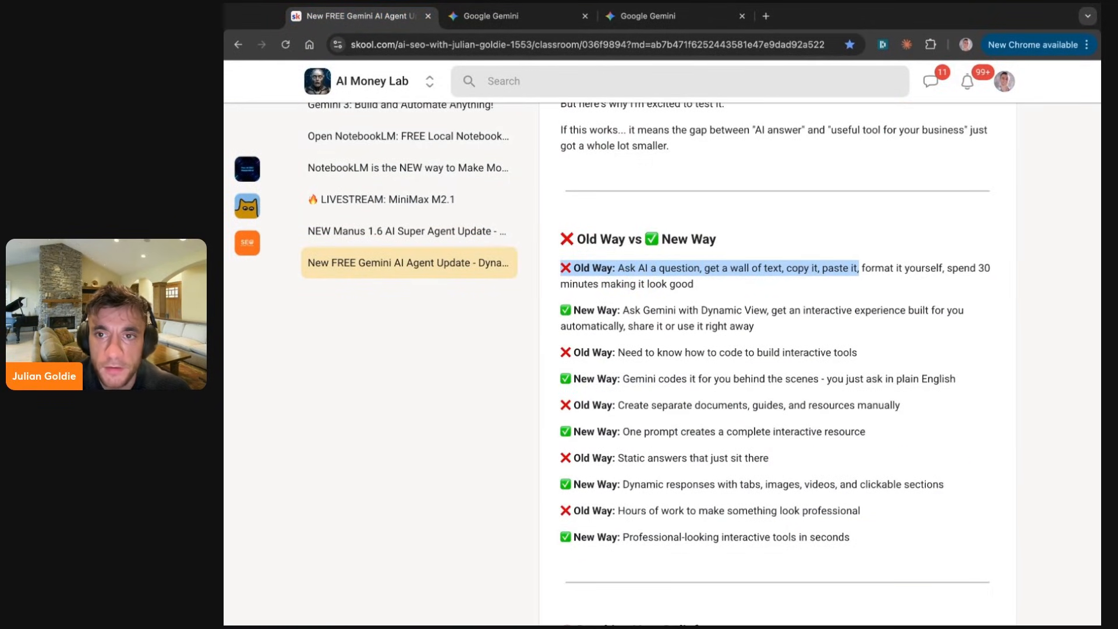
# - Highlight the first New Way point in Skool, then return to the Gemini planner
pyautogui.moveTo(855, 267); pyautogui.dragTo(693, 283)
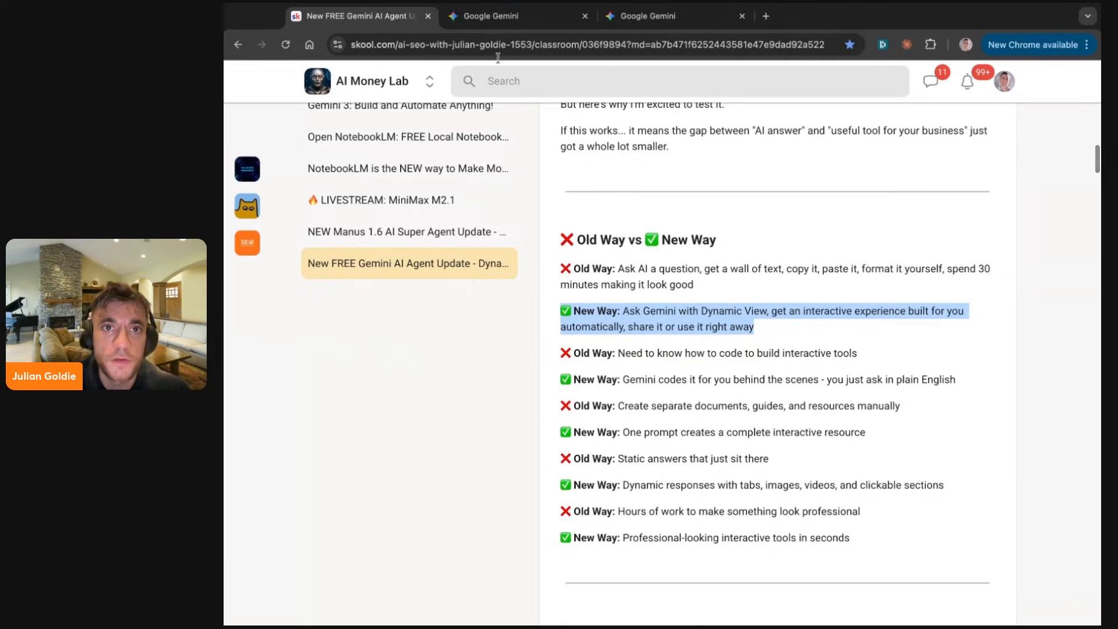
pyautogui.click(519, 16)
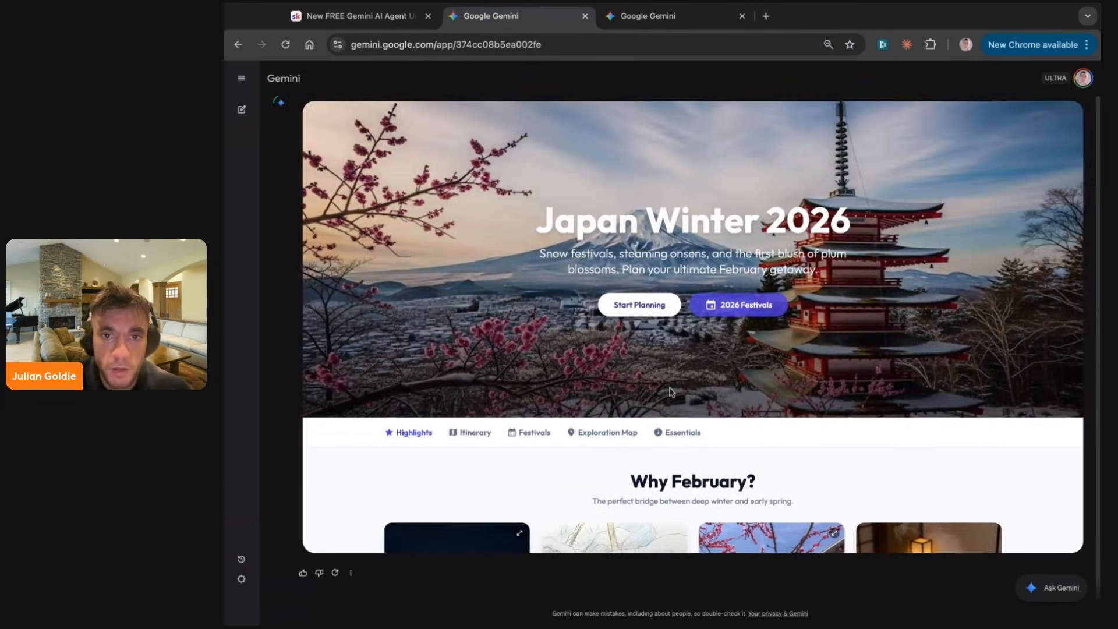
pyautogui.scroll(-3)
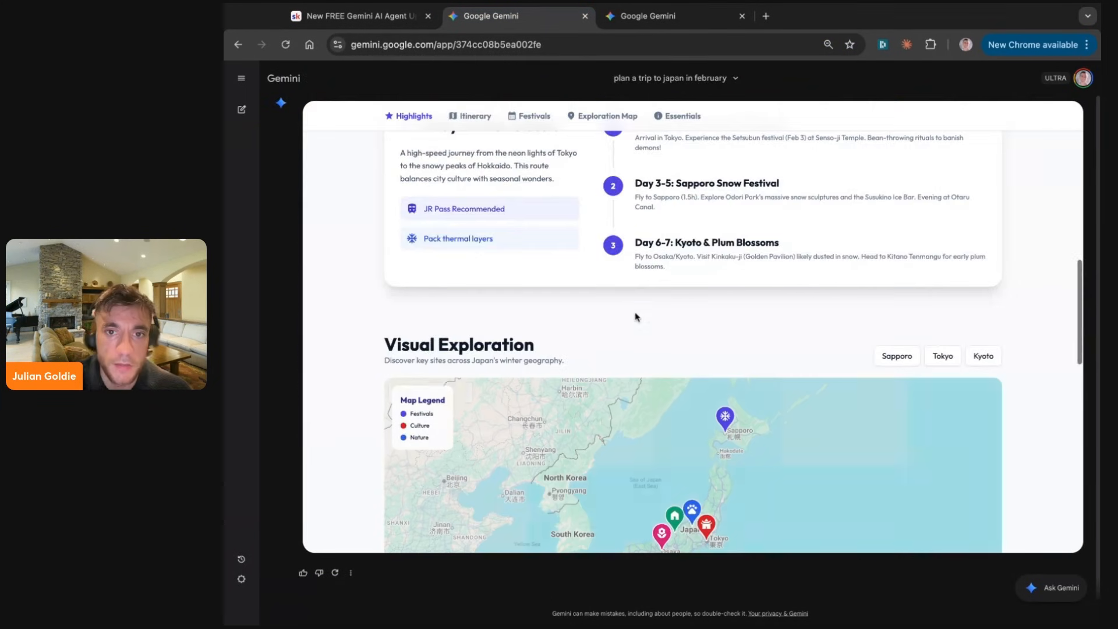
pyautogui.scroll(-3)
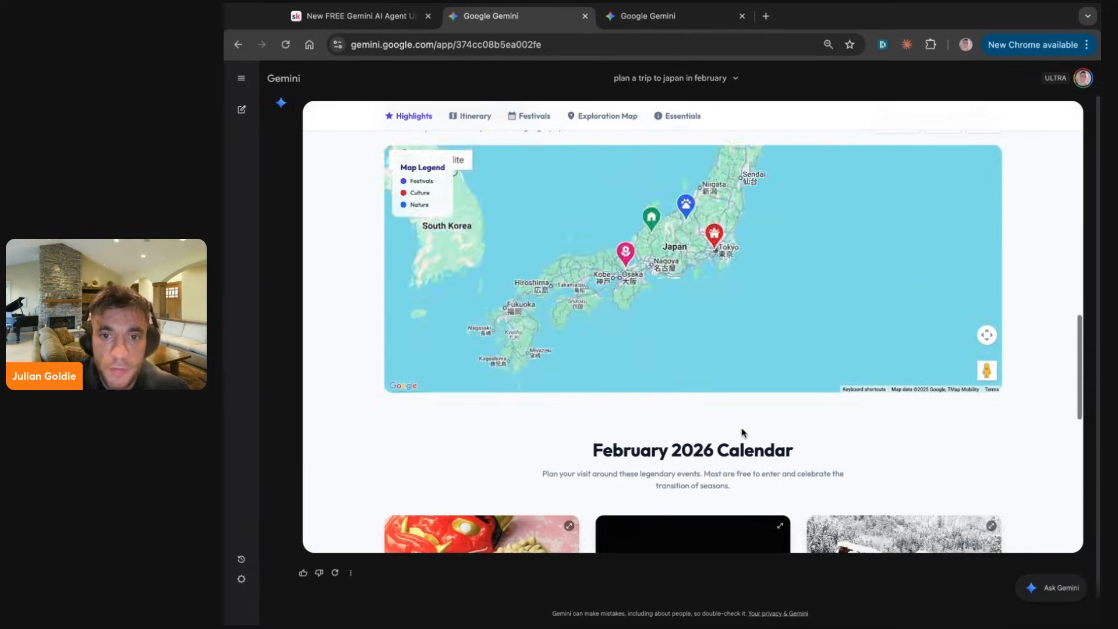
pyautogui.scroll(-3)
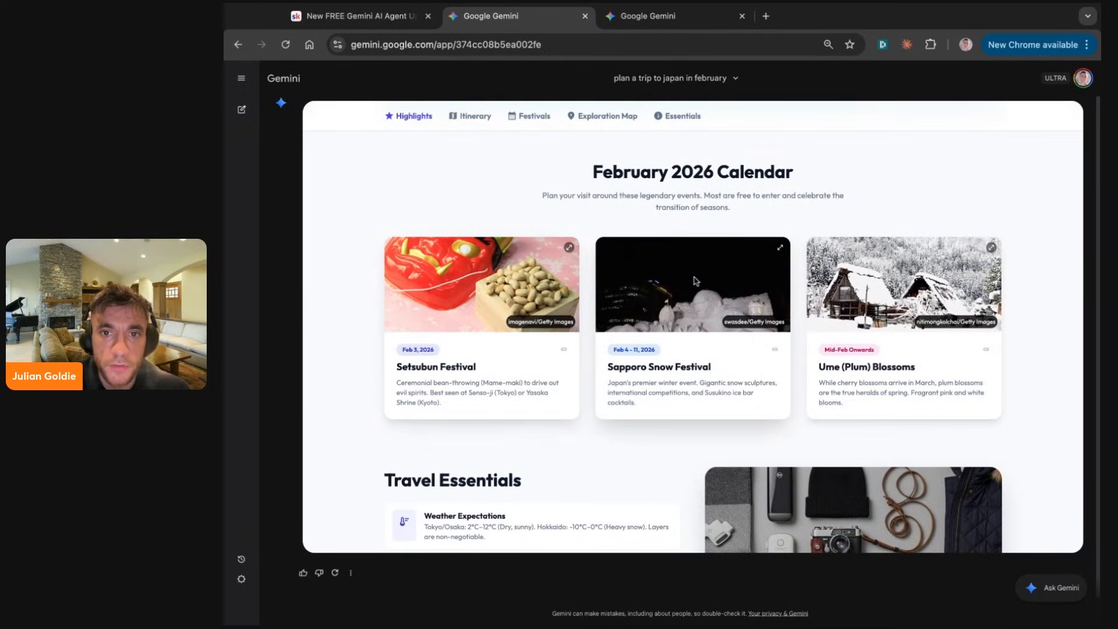
pyautogui.scroll(-3)
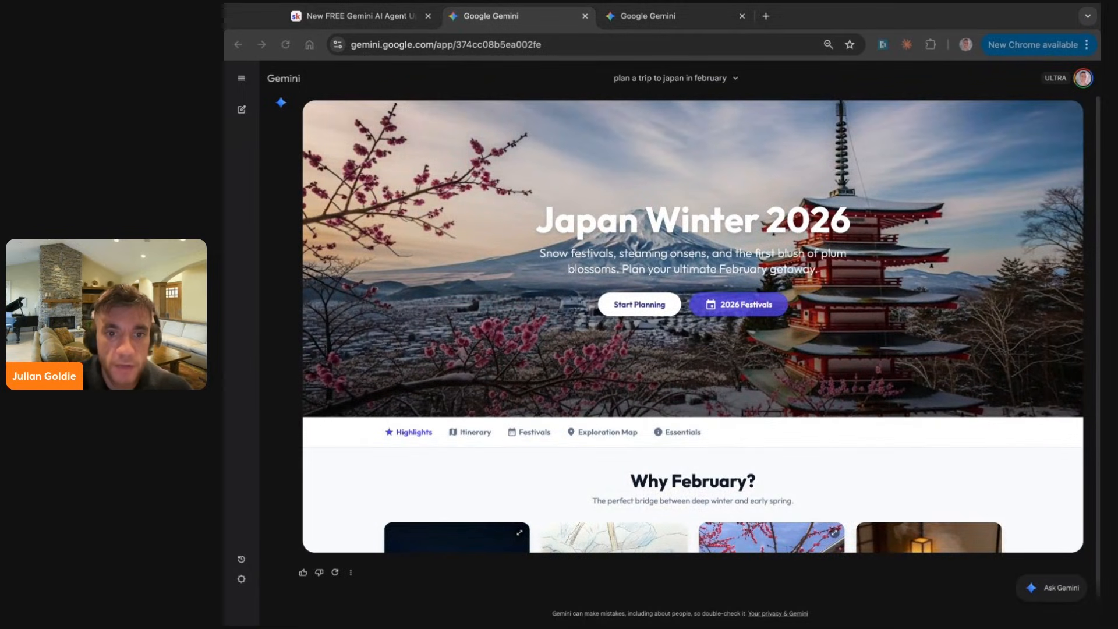
pyautogui.click(356, 16)
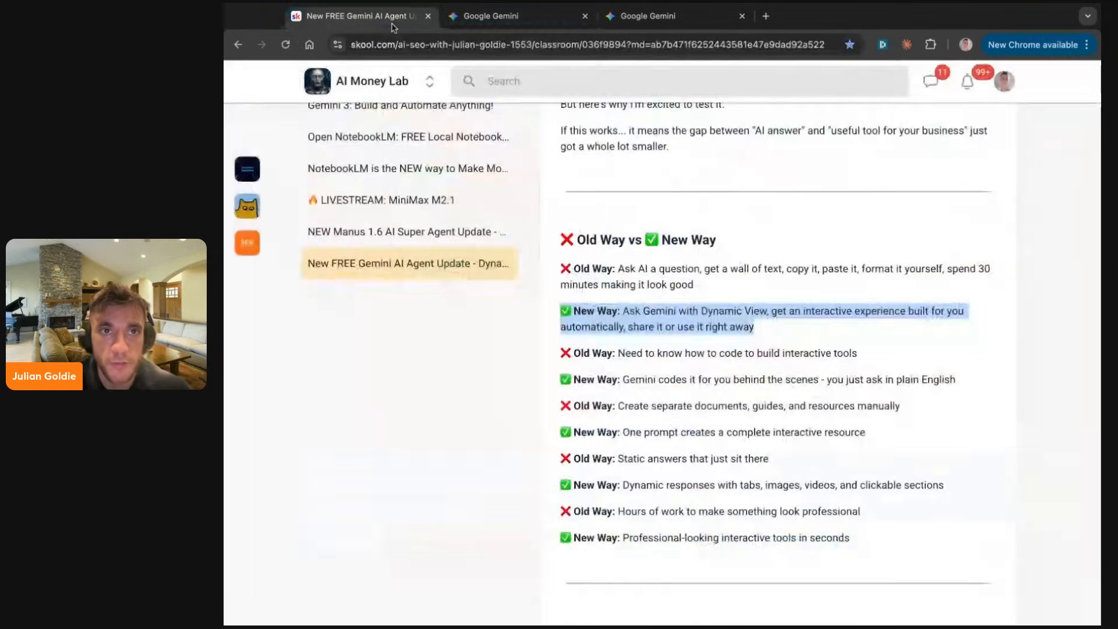
pyautogui.scroll(-3)
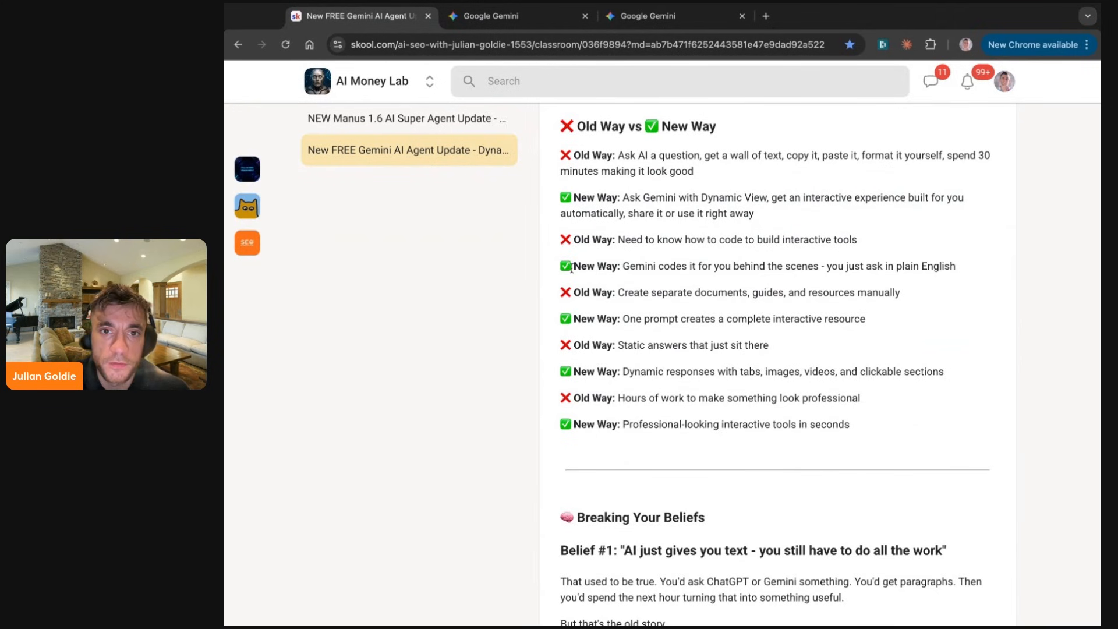
pyautogui.click(517, 15)
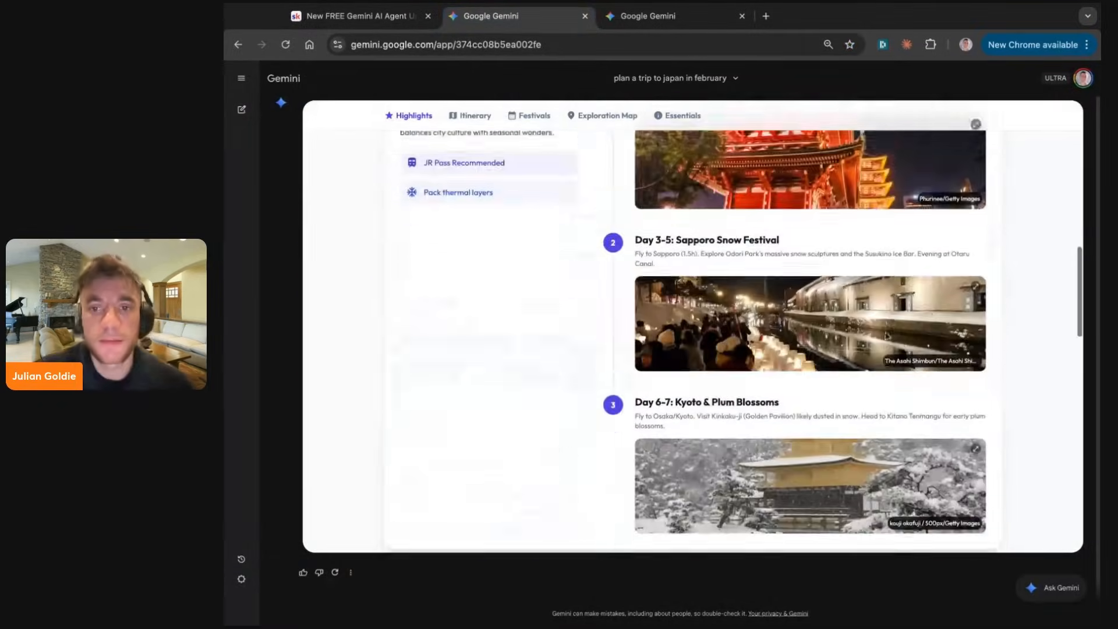
pyautogui.scroll(-3)
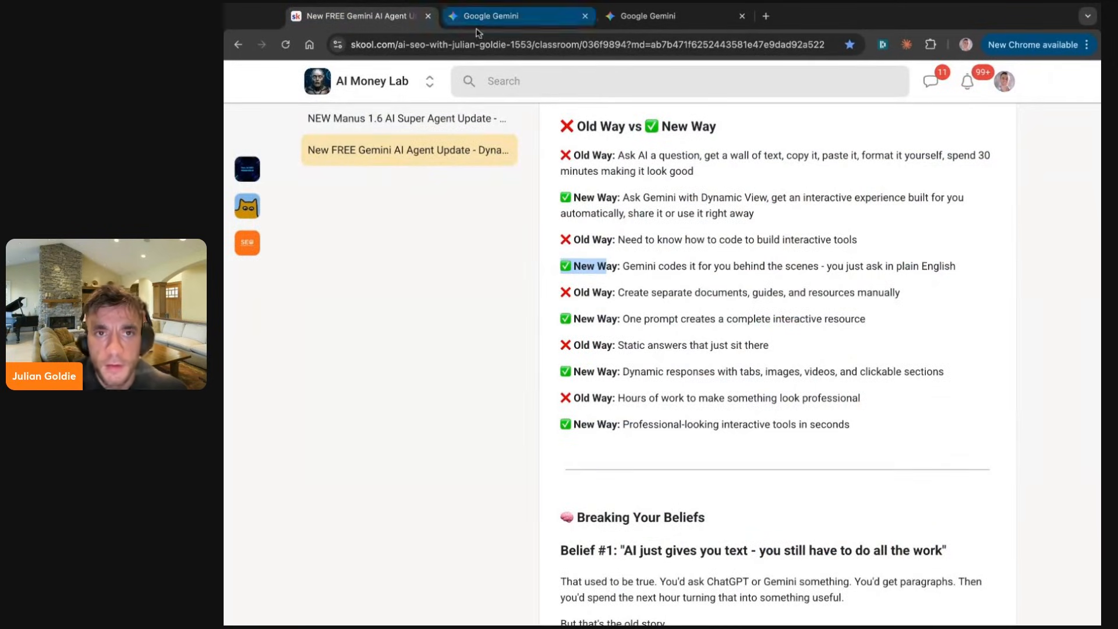
# - Copy the SEO Client Onboarding Guide prompt from Skool into a new Gemini chat
pyautogui.click(519, 15)
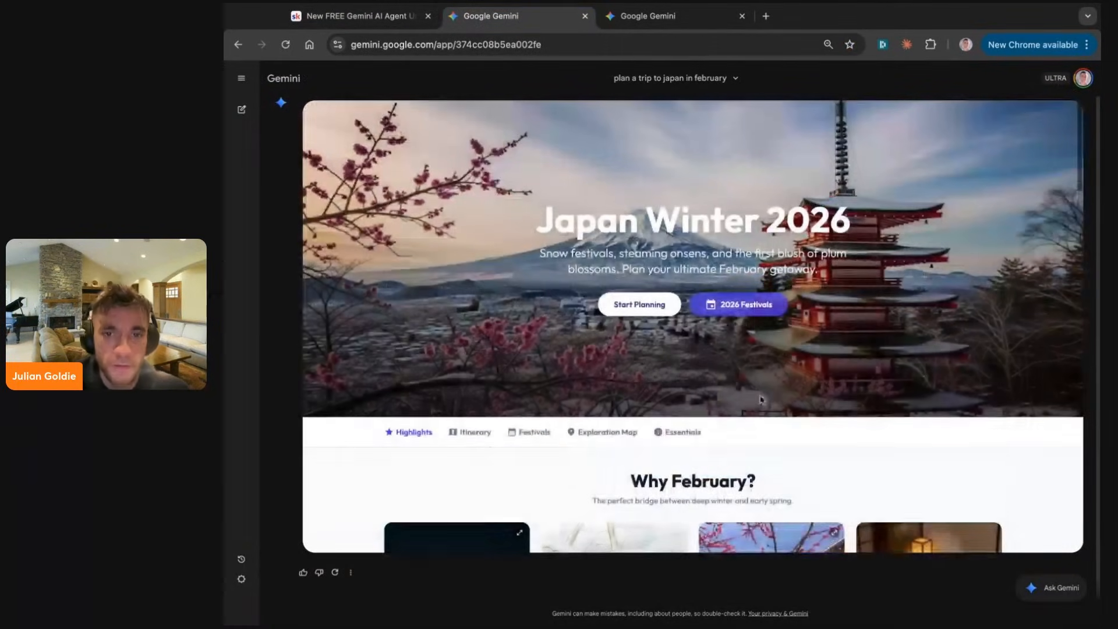
pyautogui.click(359, 15)
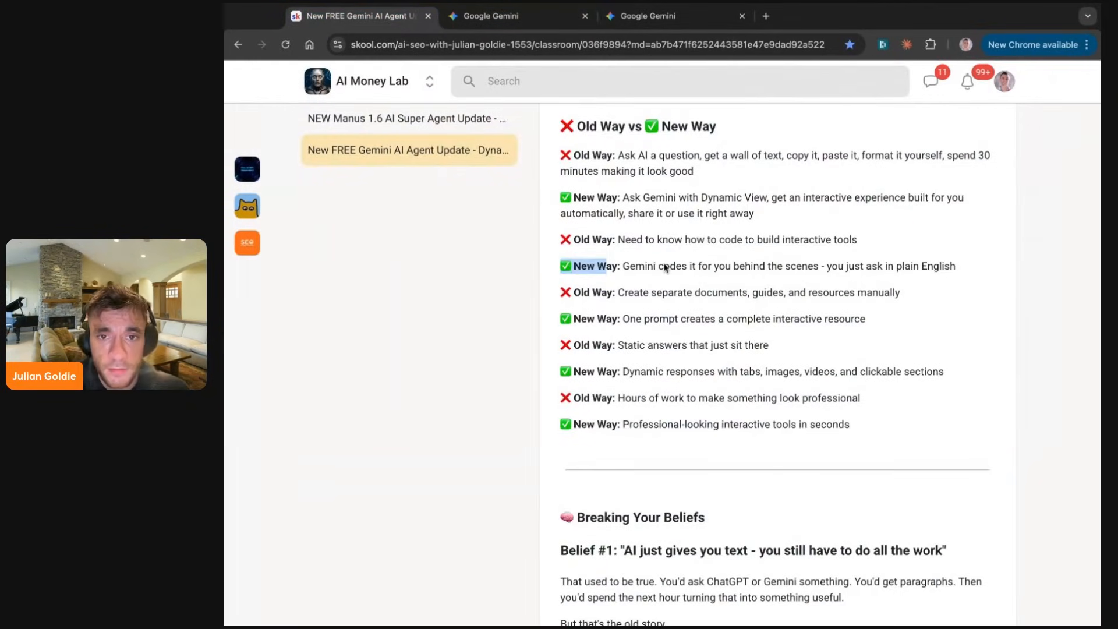
pyautogui.moveTo(623, 266); pyautogui.dragTo(820, 266)
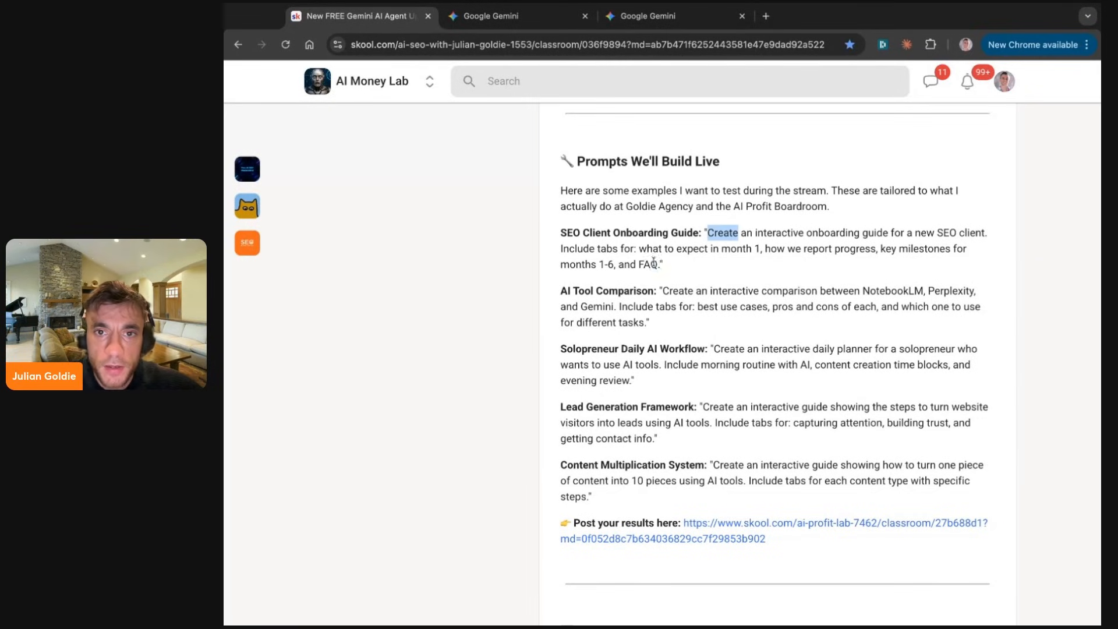
pyautogui.doubleClick(640, 232)
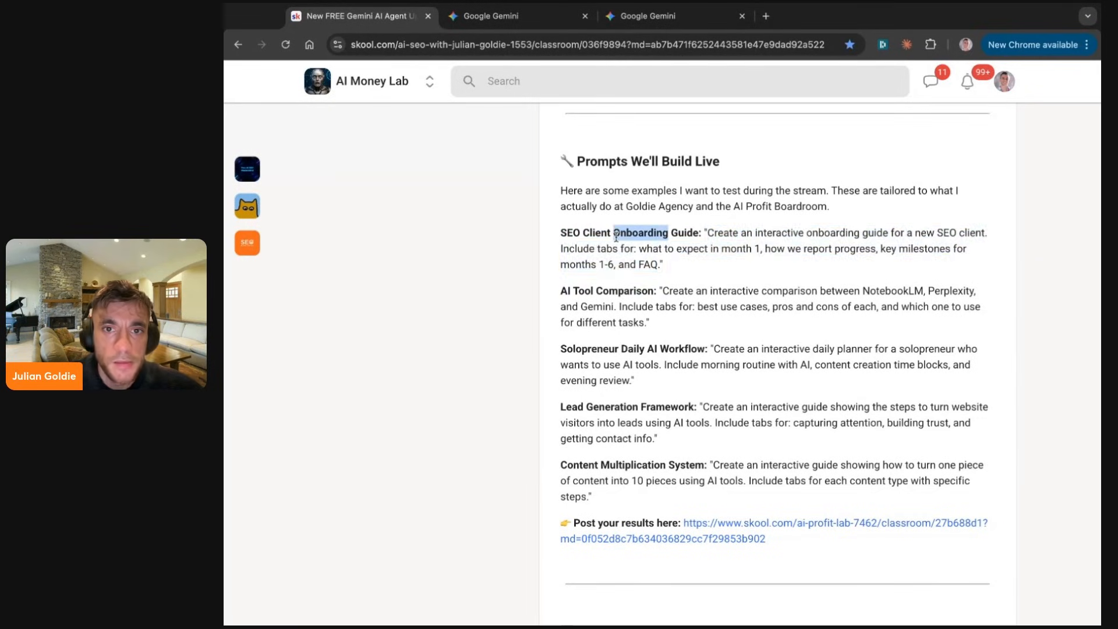
pyautogui.click(675, 16)
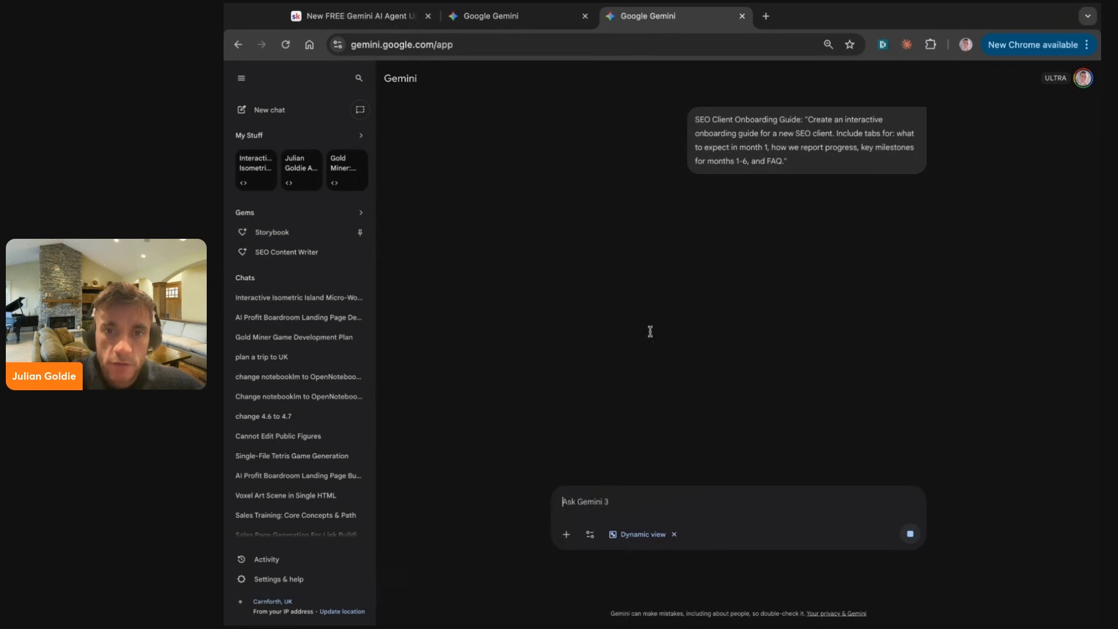
# - Expand Gemini's thinking panel for the SEO guide, then return to the Japan guide tab
pyautogui.click(909, 534)
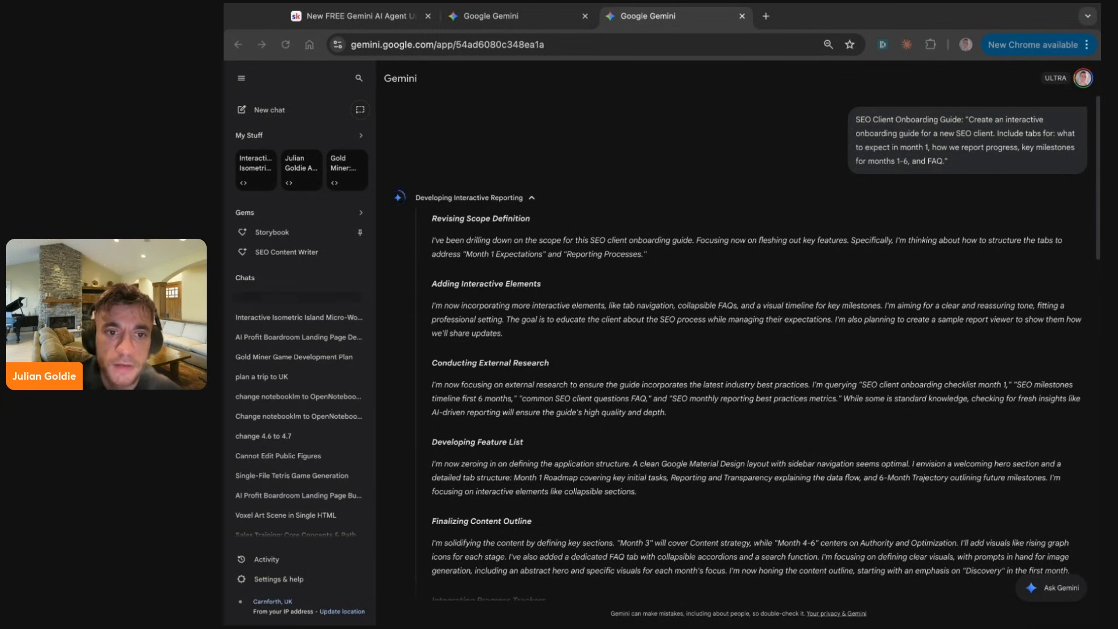
pyautogui.click(518, 16)
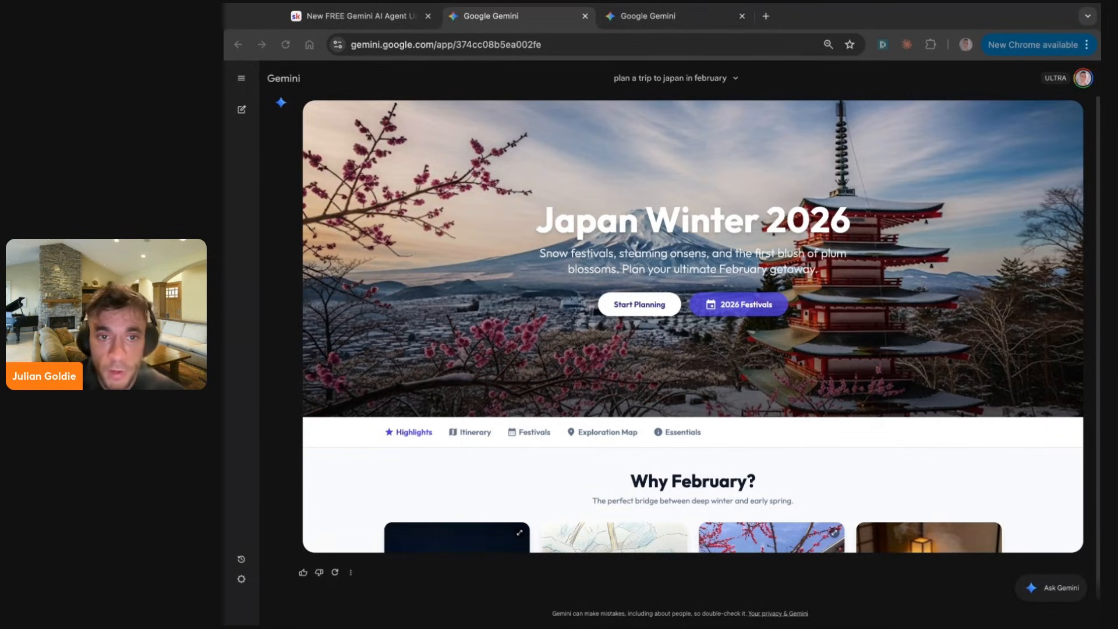
# - Open the chat history sidebar beside the Japan Winter 2026 guide
pyautogui.click(674, 16)
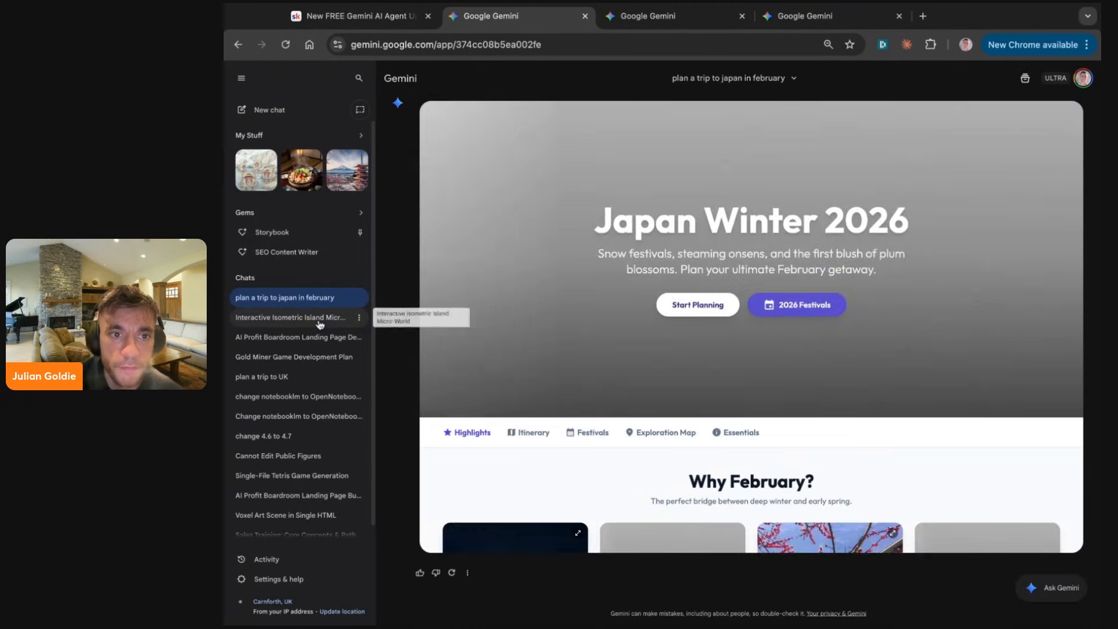
# - Share the 'plan a trip to UK' conversation publicly, then open the SEO Onboarding Hub
pyautogui.click(261, 377)
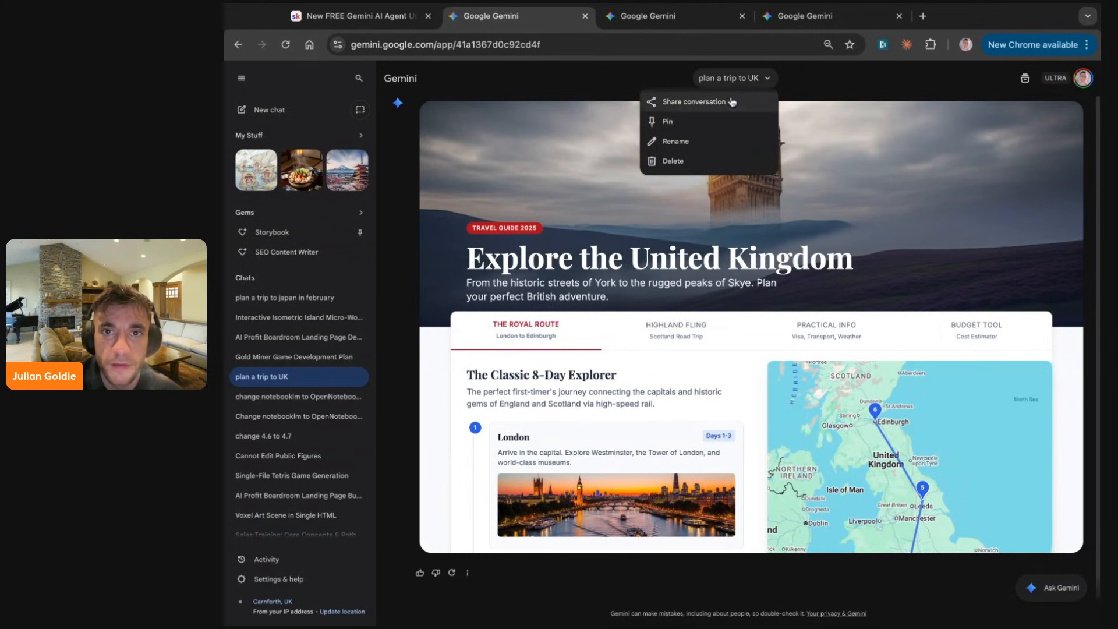
pyautogui.click(693, 101)
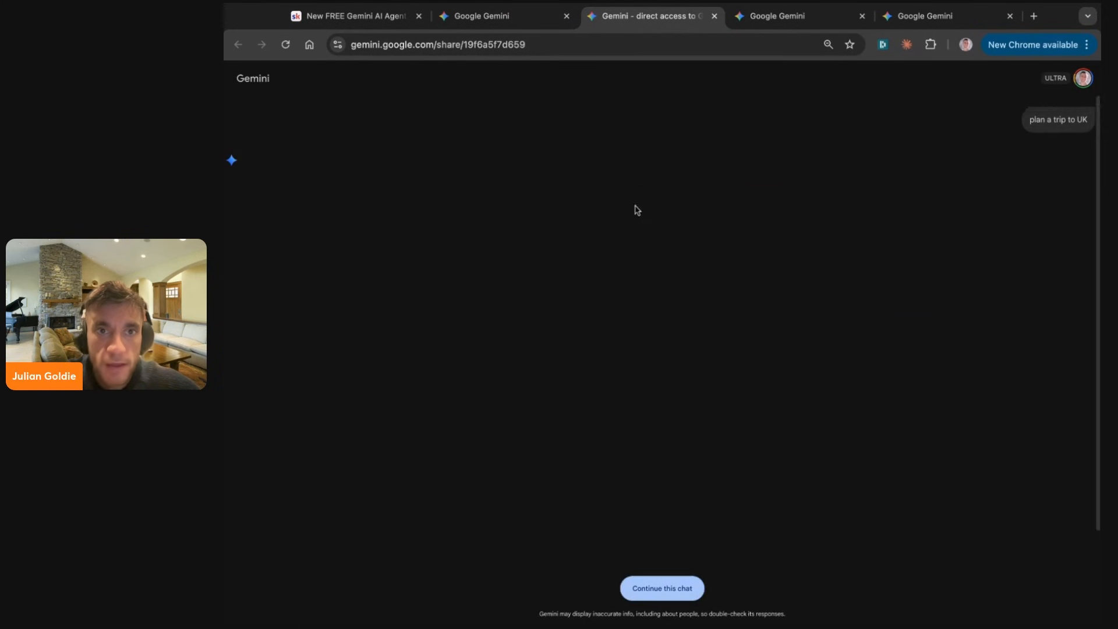
pyautogui.scroll(-3)
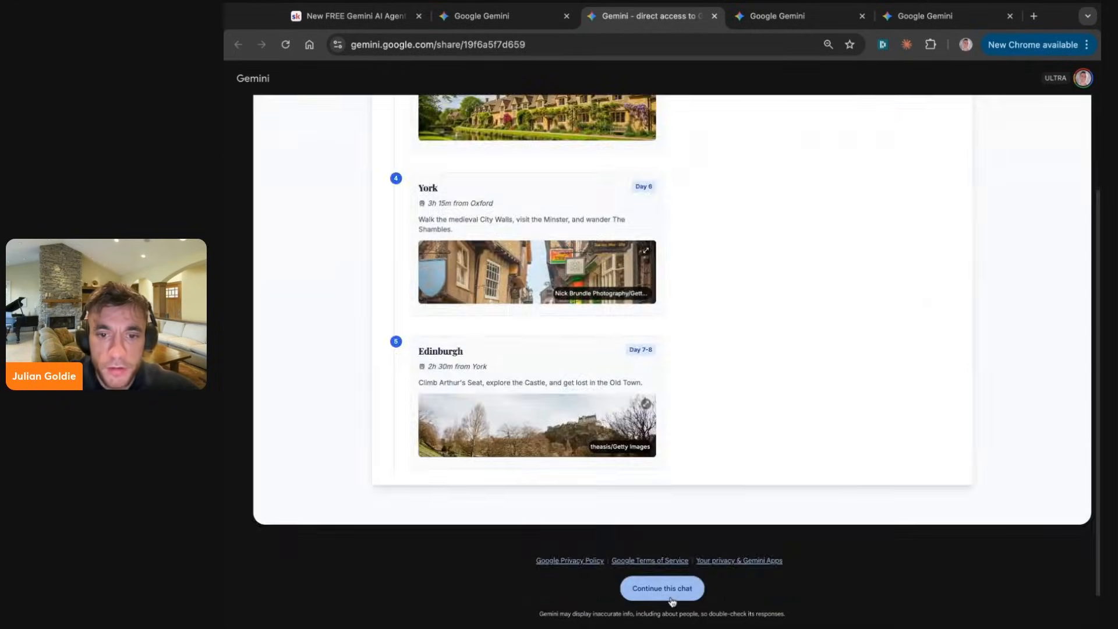
pyautogui.click(660, 588)
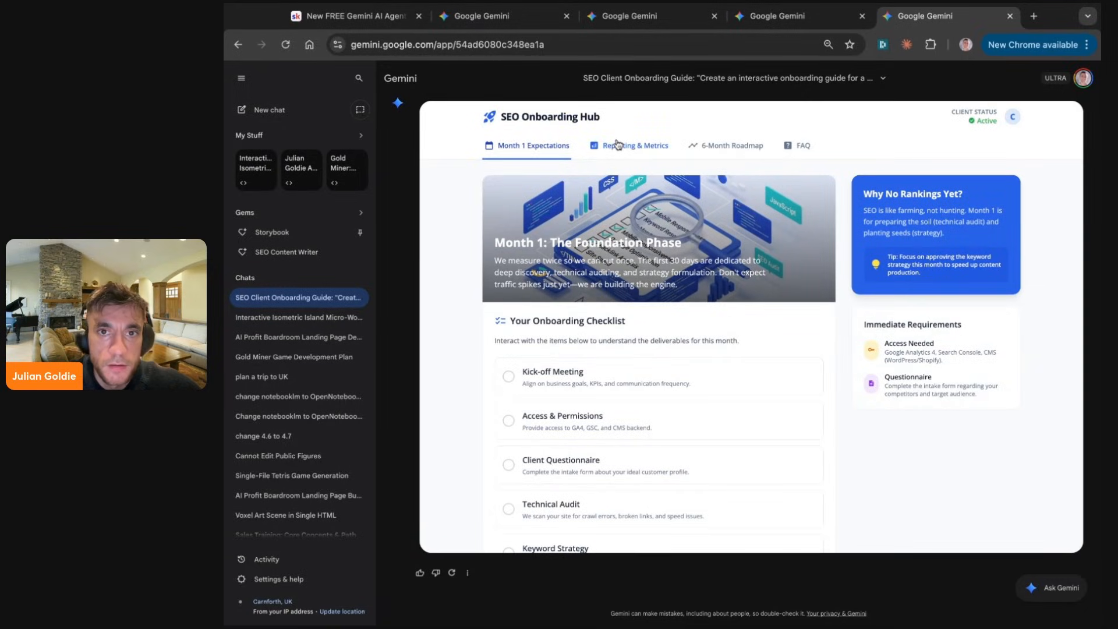
# - Browse the Roadmap and Reporting tabs, search FAQs for 'traff' and open the success answer
pyautogui.click(731, 145)
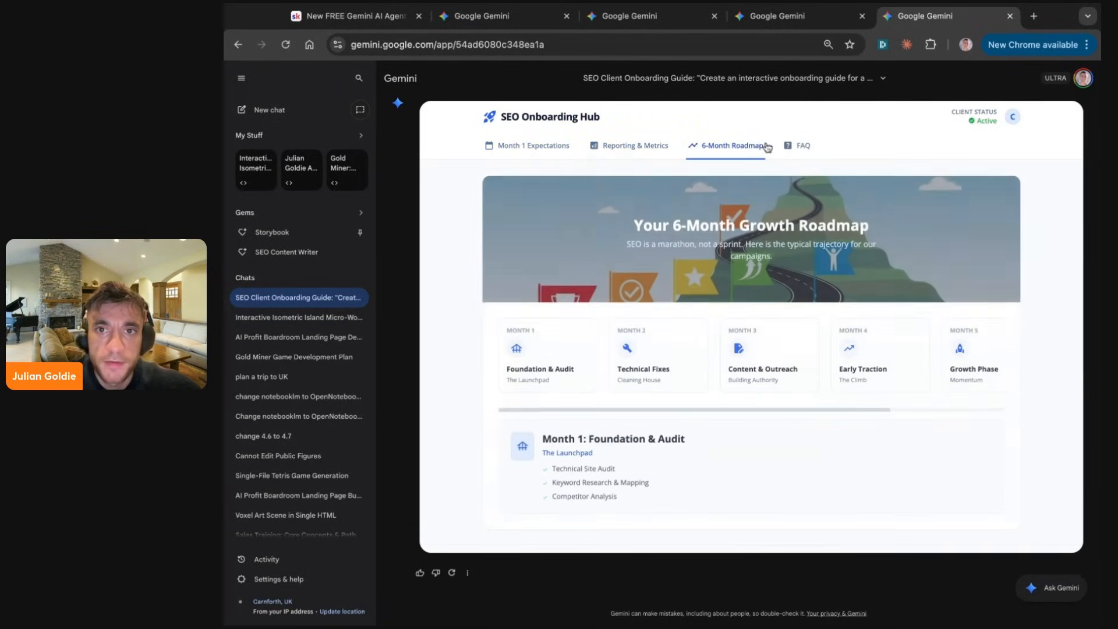
pyautogui.click(634, 146)
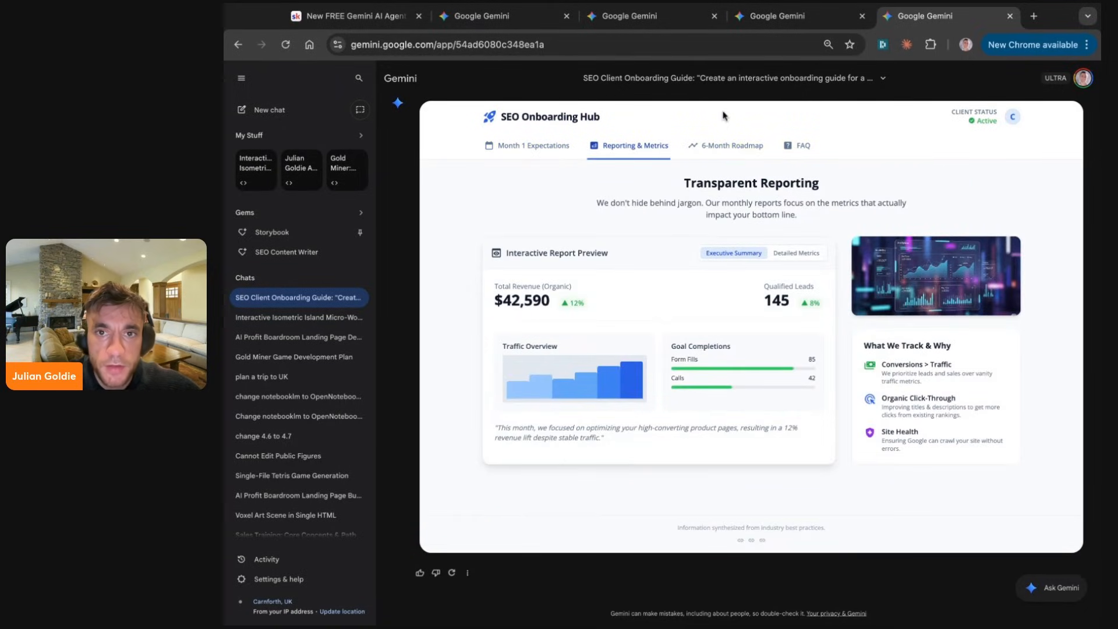
pyautogui.click(731, 146)
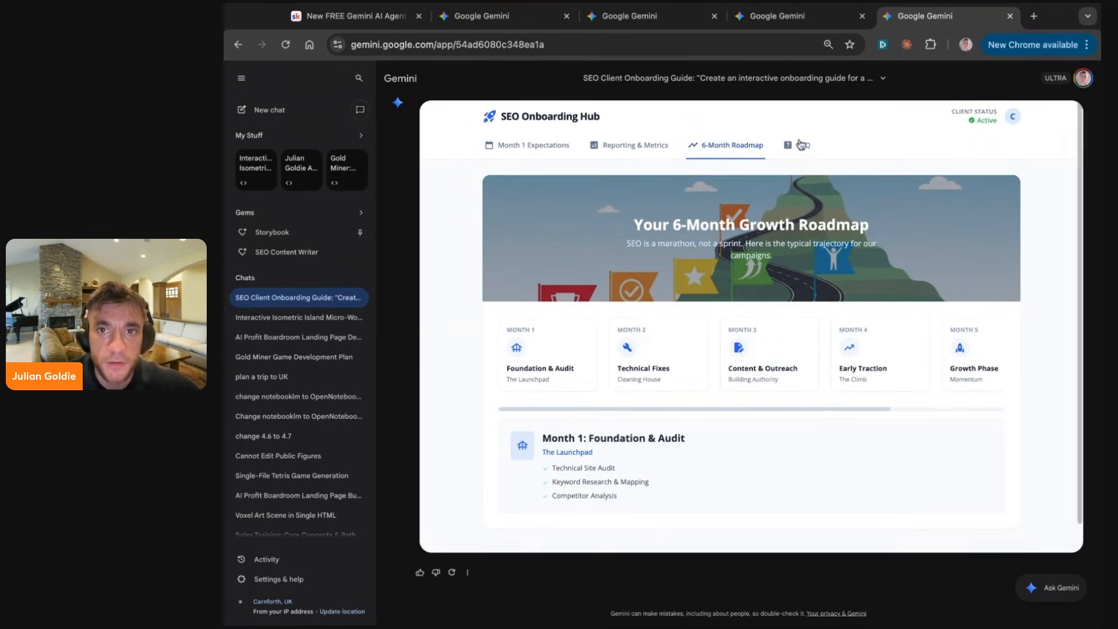
pyautogui.click(794, 145)
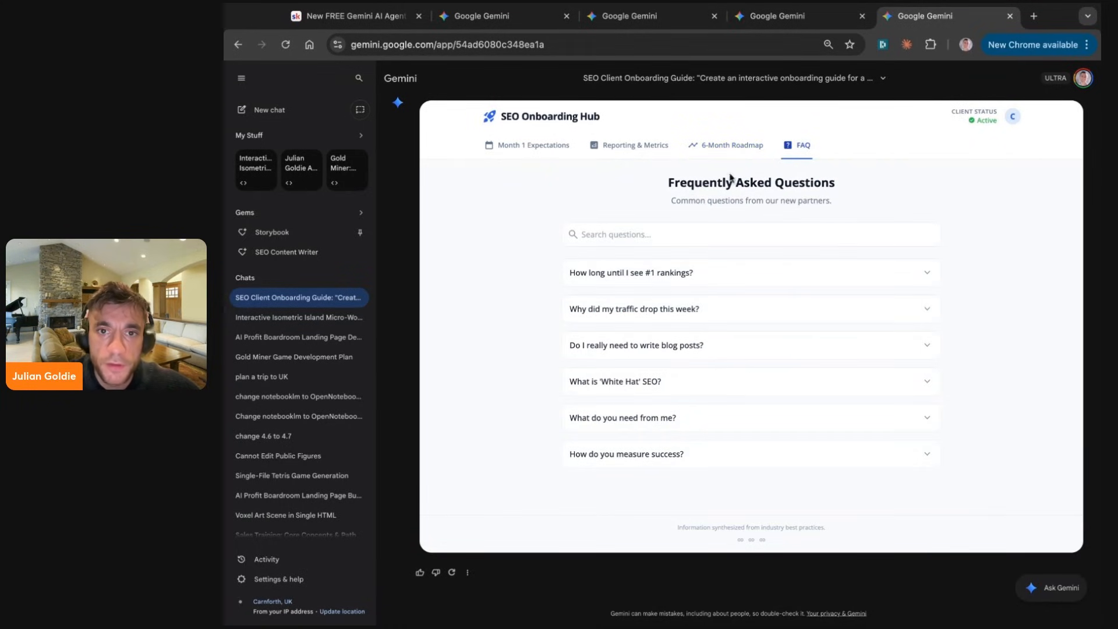
pyautogui.click(750, 234)
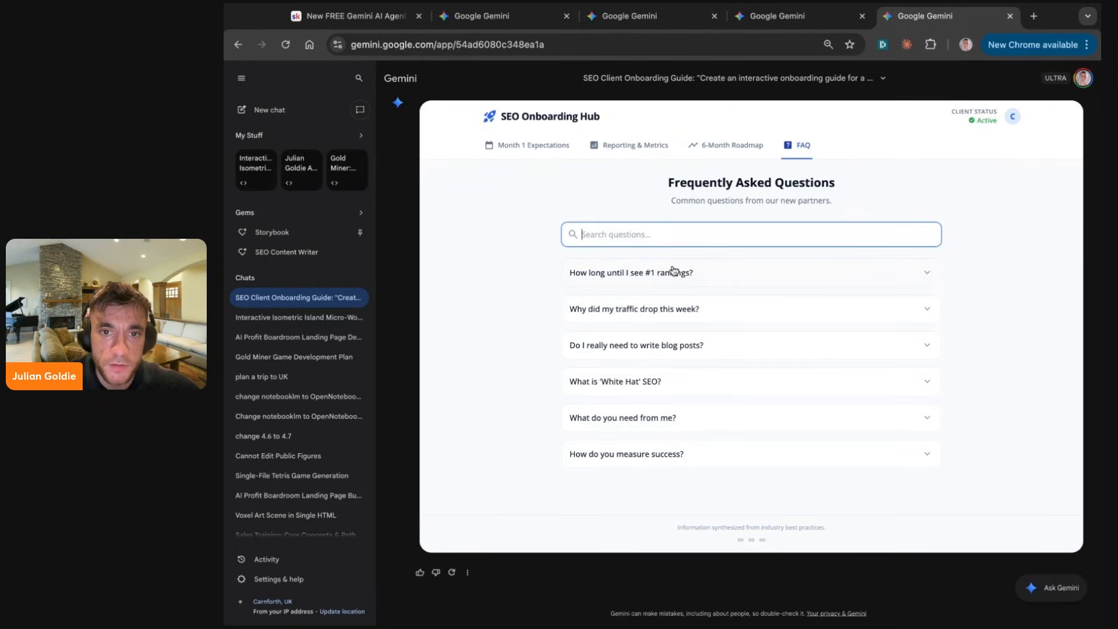
pyautogui.write('traff')
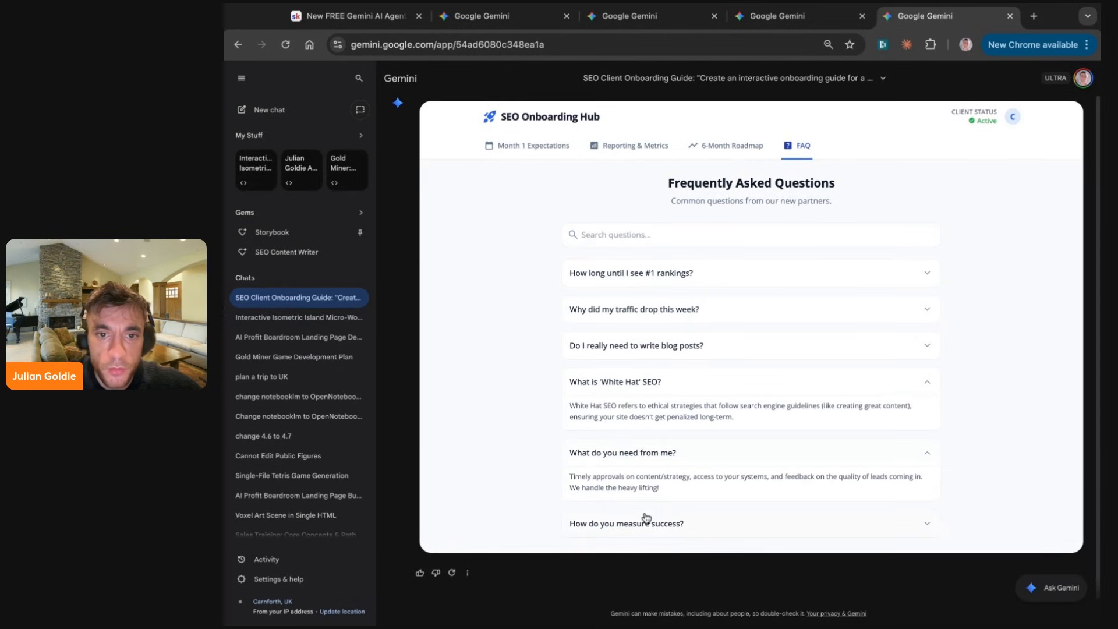
pyautogui.click(626, 523)
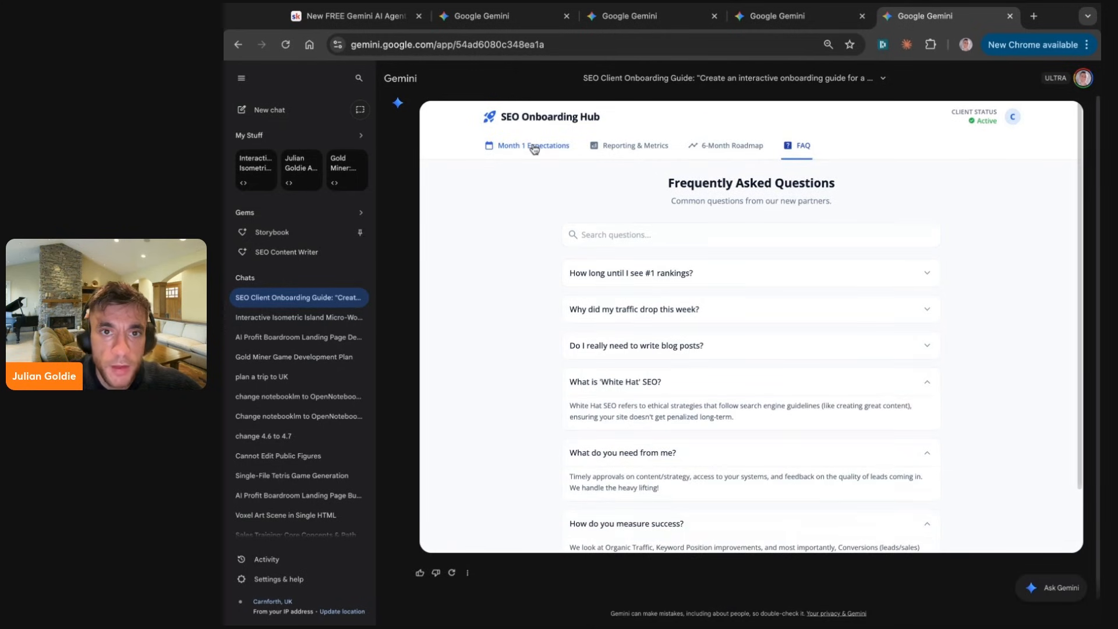
# - Revisit Month 1 expectations, view another roadmap month, then return to the Skool lesson
pyautogui.click(533, 146)
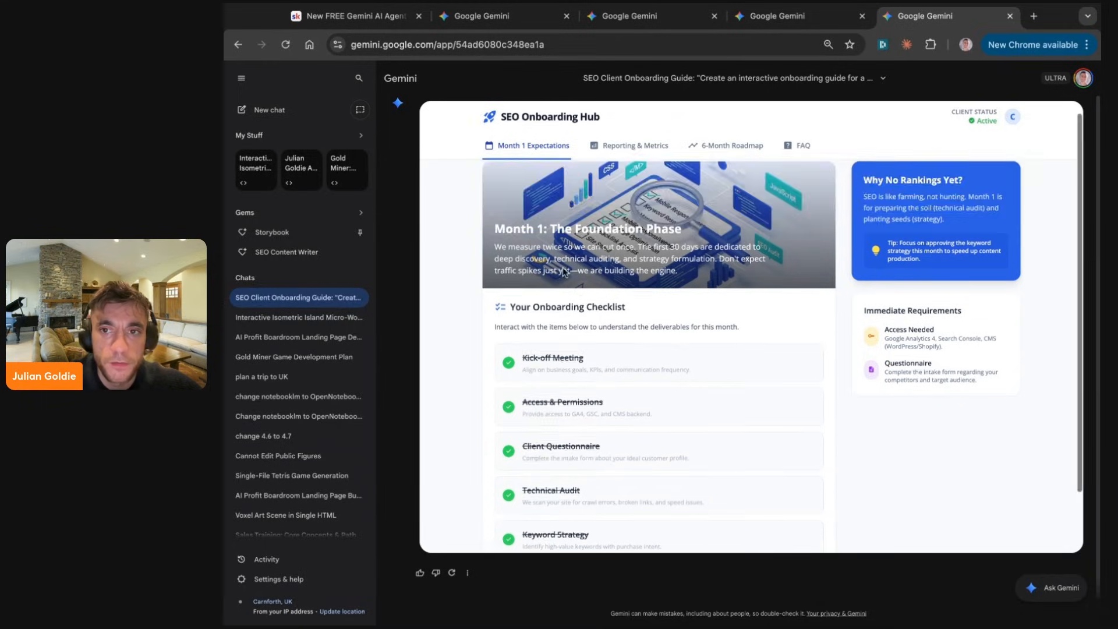
pyautogui.click(731, 145)
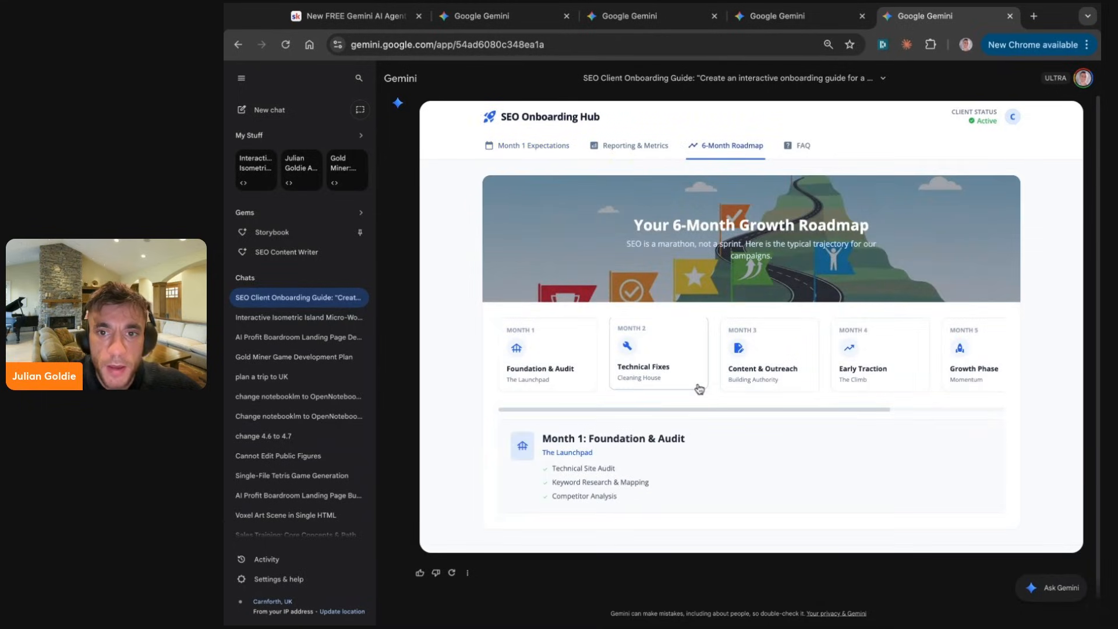
pyautogui.click(880, 355)
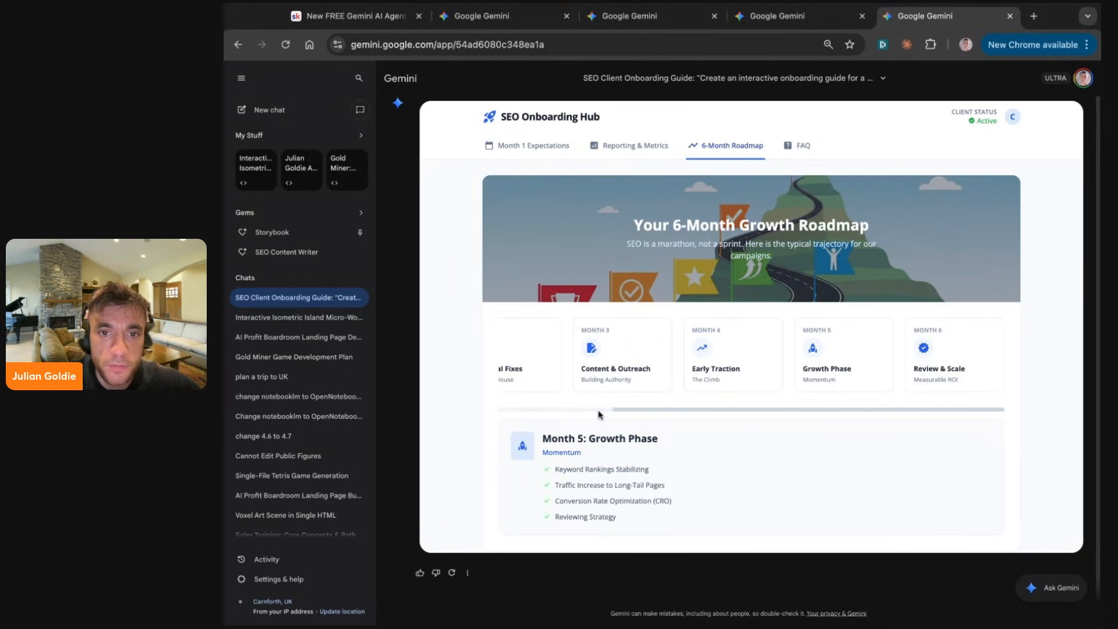
pyautogui.click(351, 15)
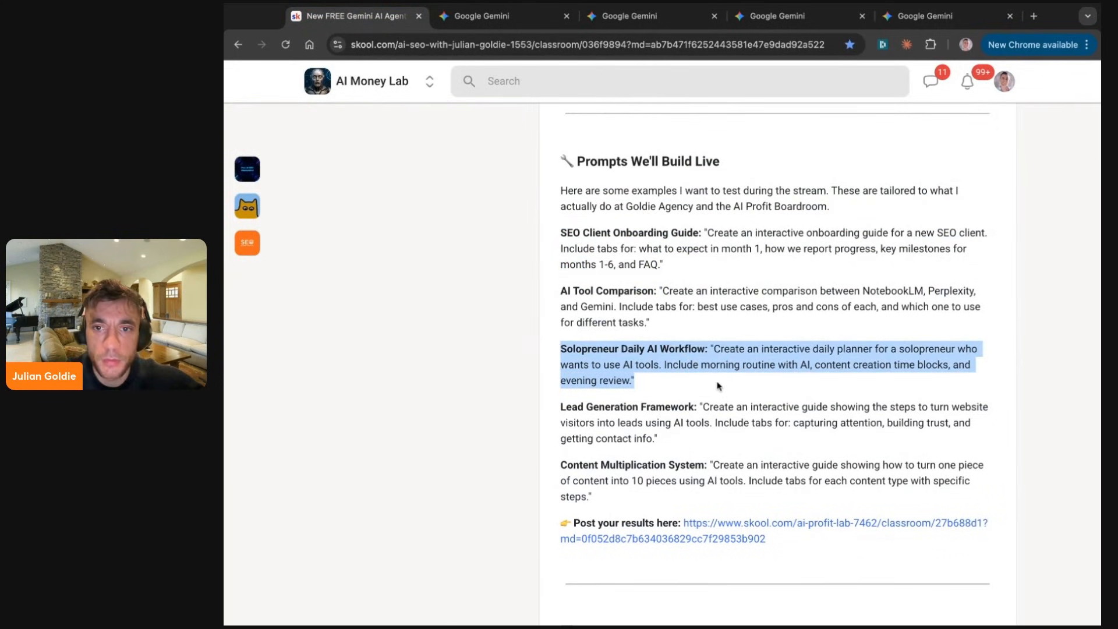
pyautogui.moveTo(858, 377)
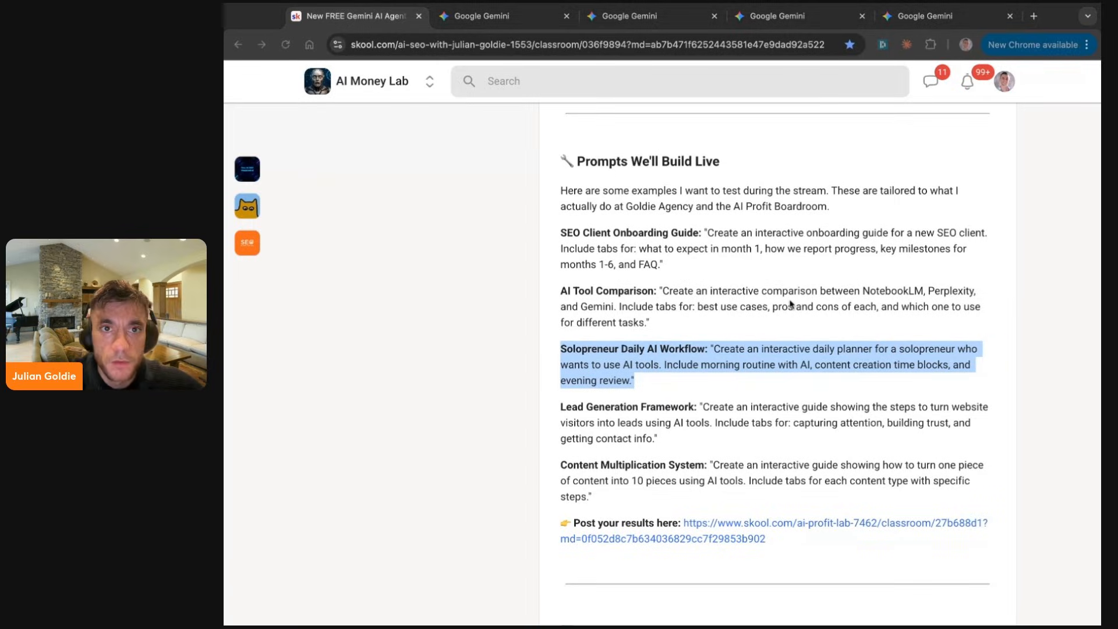
pyautogui.click(1033, 16)
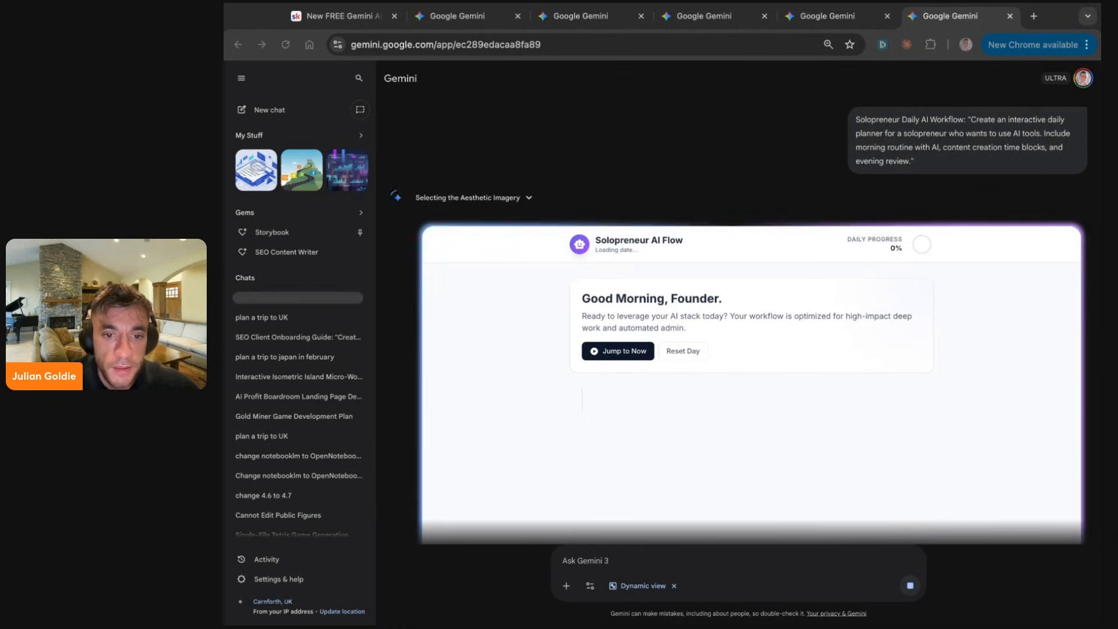
# - Switch from the Solopreneur AI Flow planner back to the Skool lesson
pyautogui.click(463, 15)
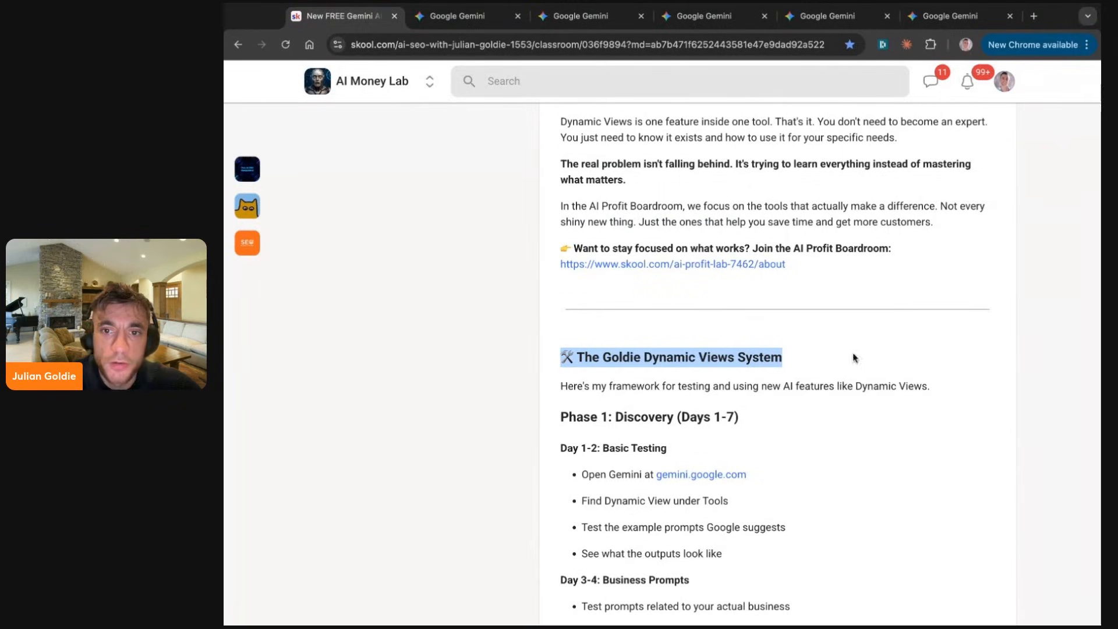
# - Scroll through Phases 1 to 3 of the Goldie Dynamic Views System framework
pyautogui.scroll(-3)
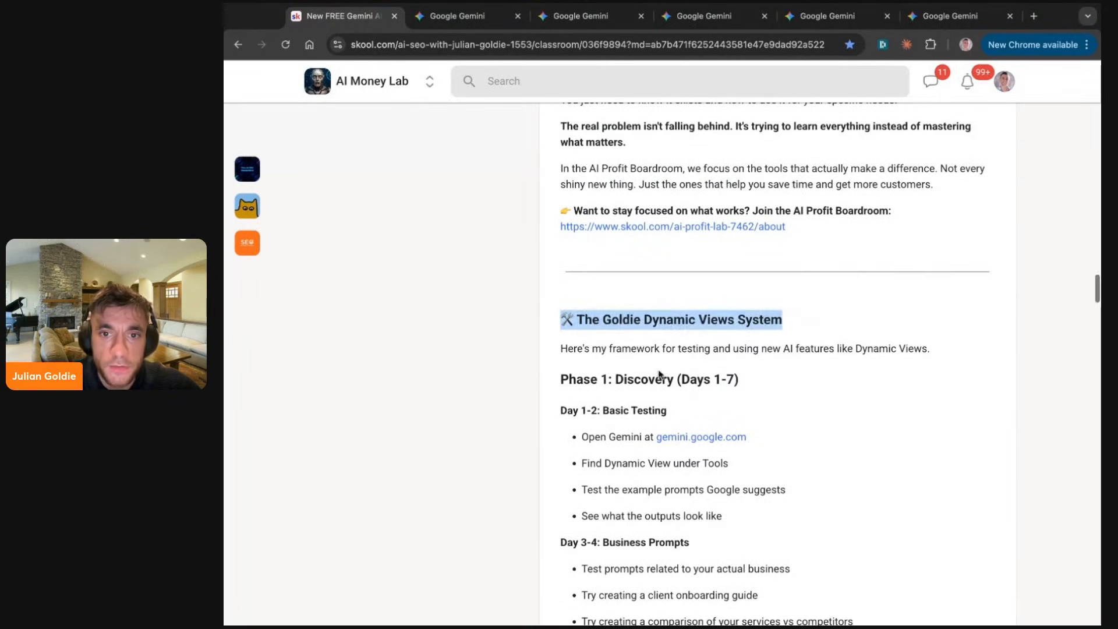
pyautogui.scroll(-3)
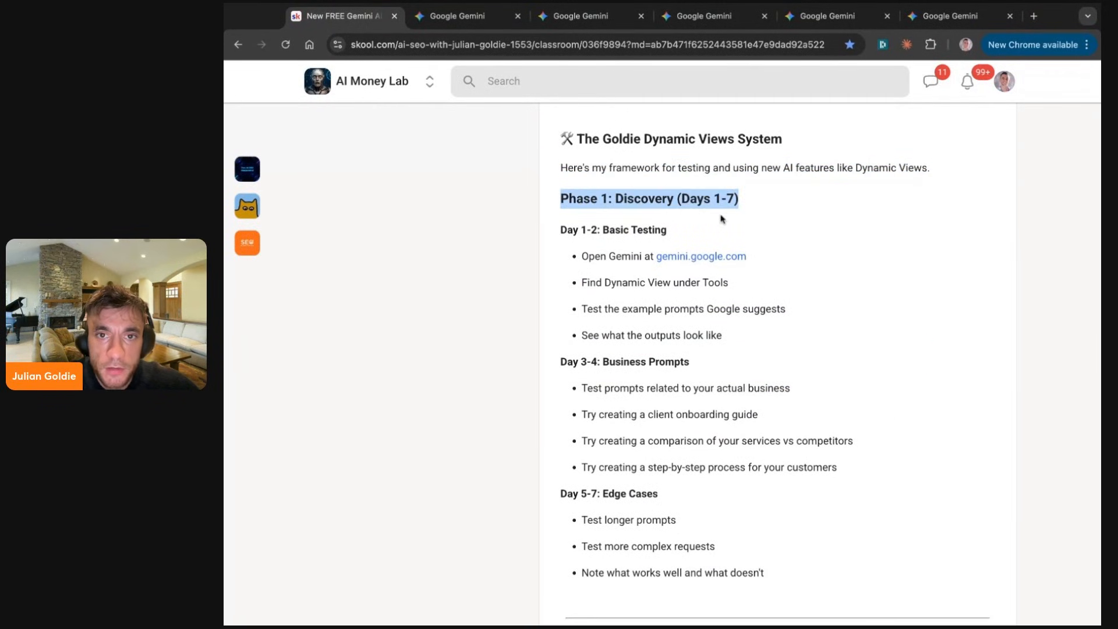
pyautogui.scroll(-3)
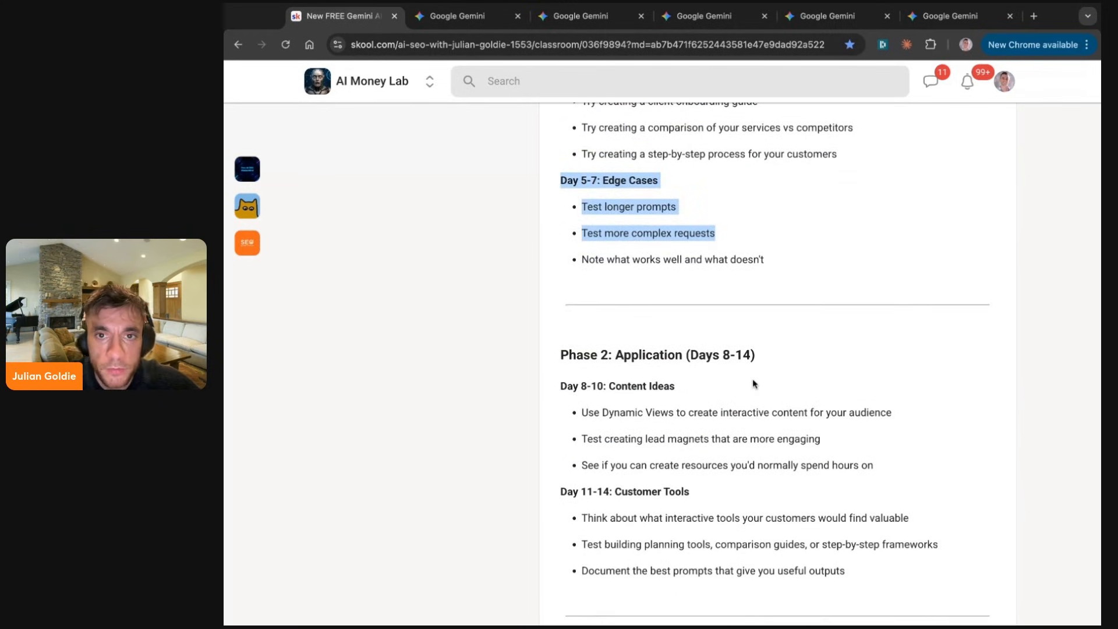
pyautogui.scroll(-3)
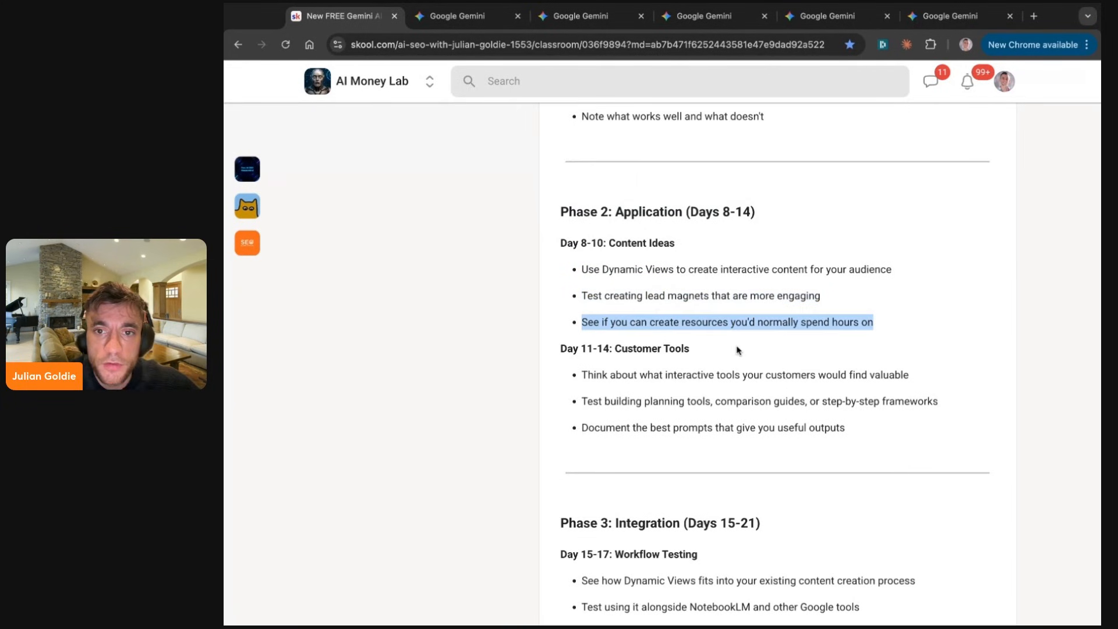
pyautogui.scroll(-3)
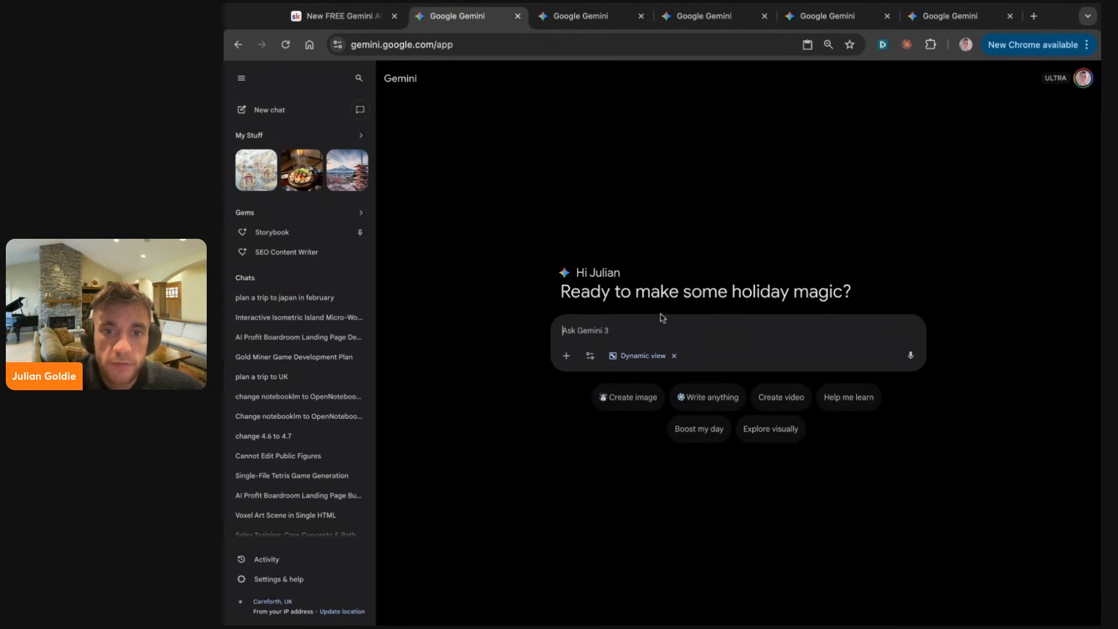
# - Switch to the Solopreneur Daily AI Workflow conversation showing the AI Flow planner blocks
pyautogui.write('create an update of the latest')
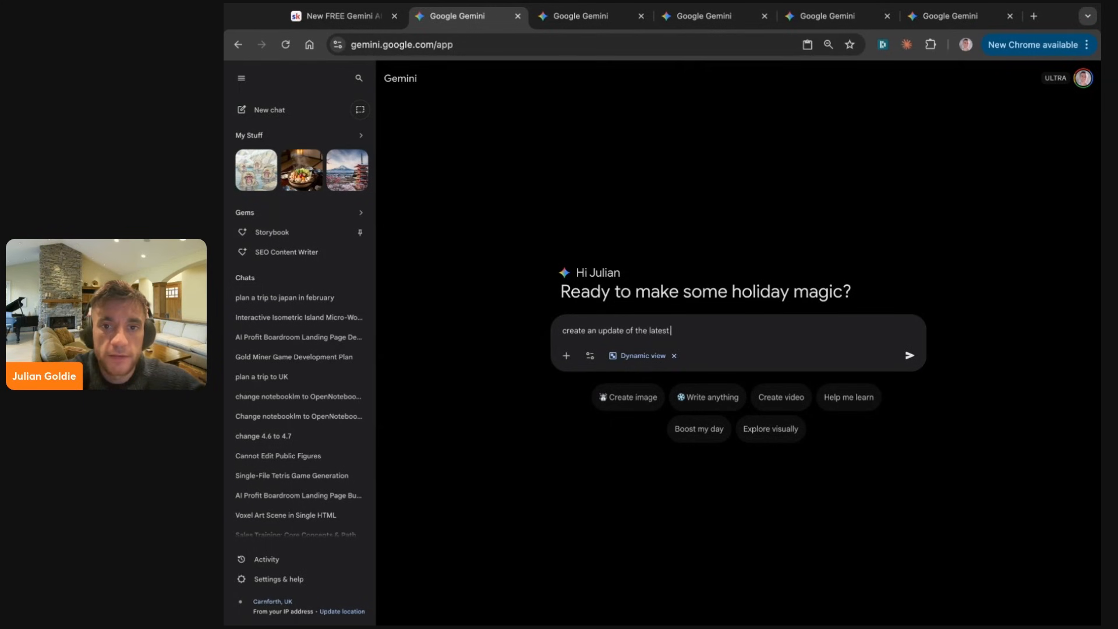
pyautogui.click(909, 356)
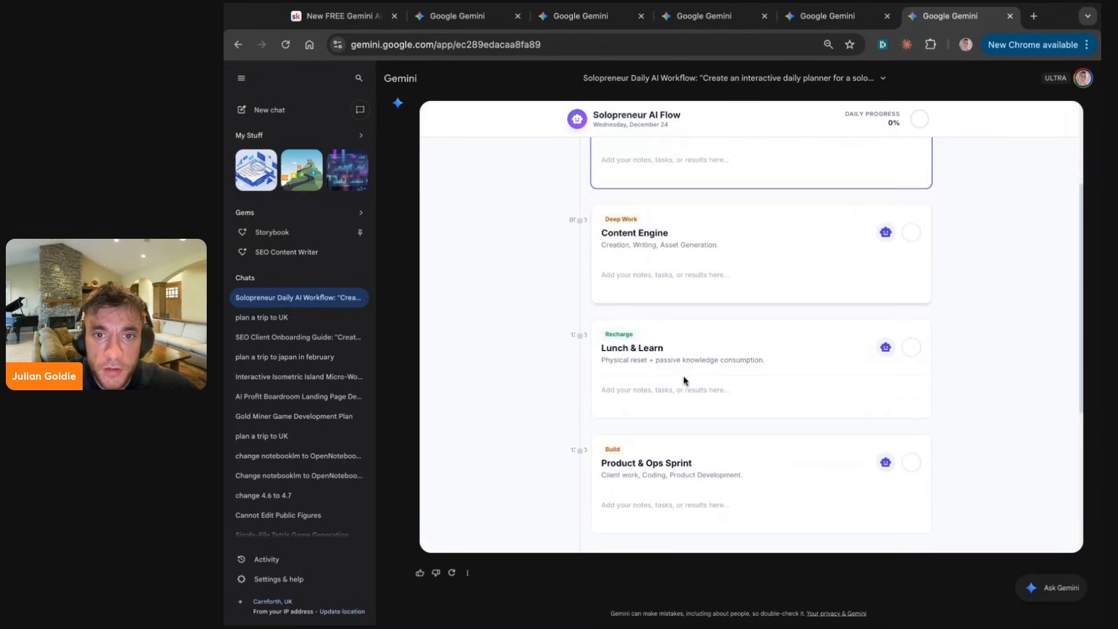
# - Type a test note into the Morning Protocol notes field until it shows Saved
pyautogui.scroll(3)
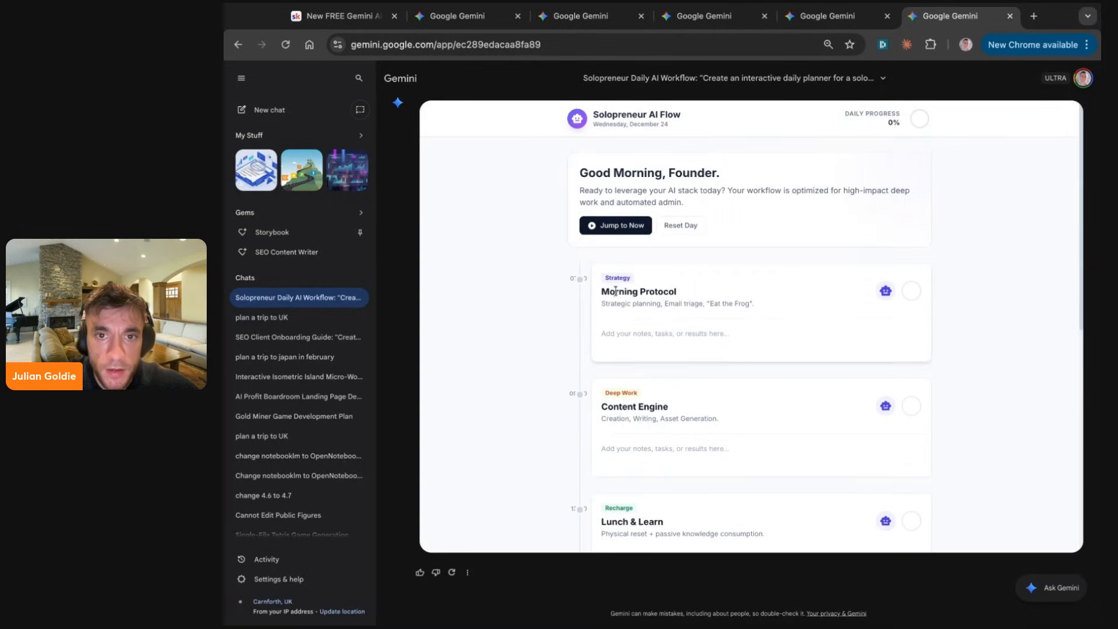
pyautogui.write('sadfkasjdlf;jadsf')
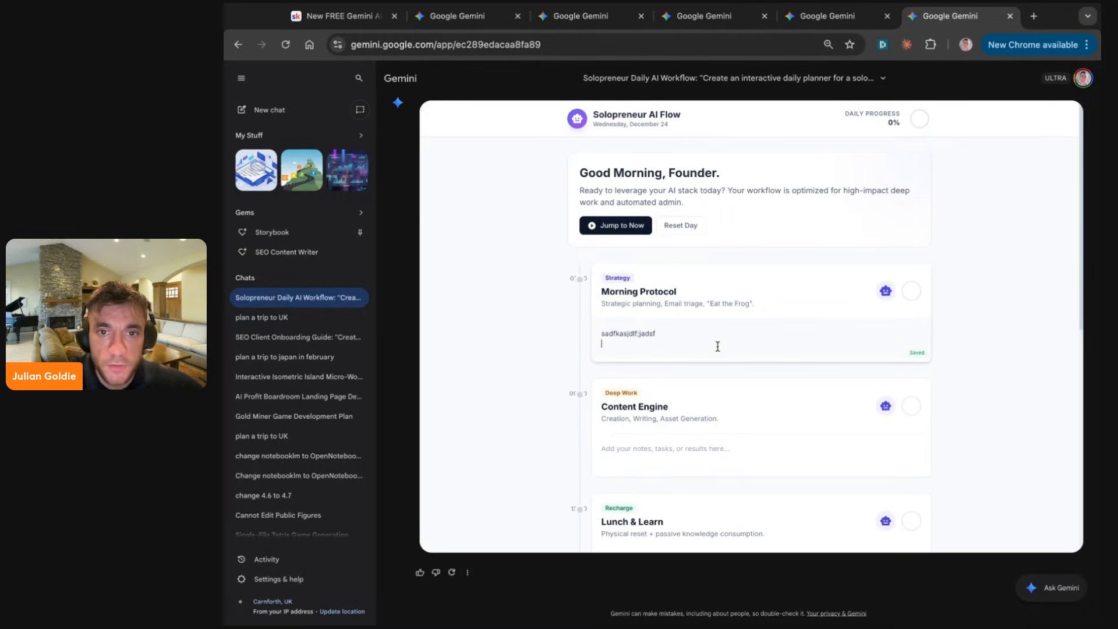
pyautogui.scroll(-3)
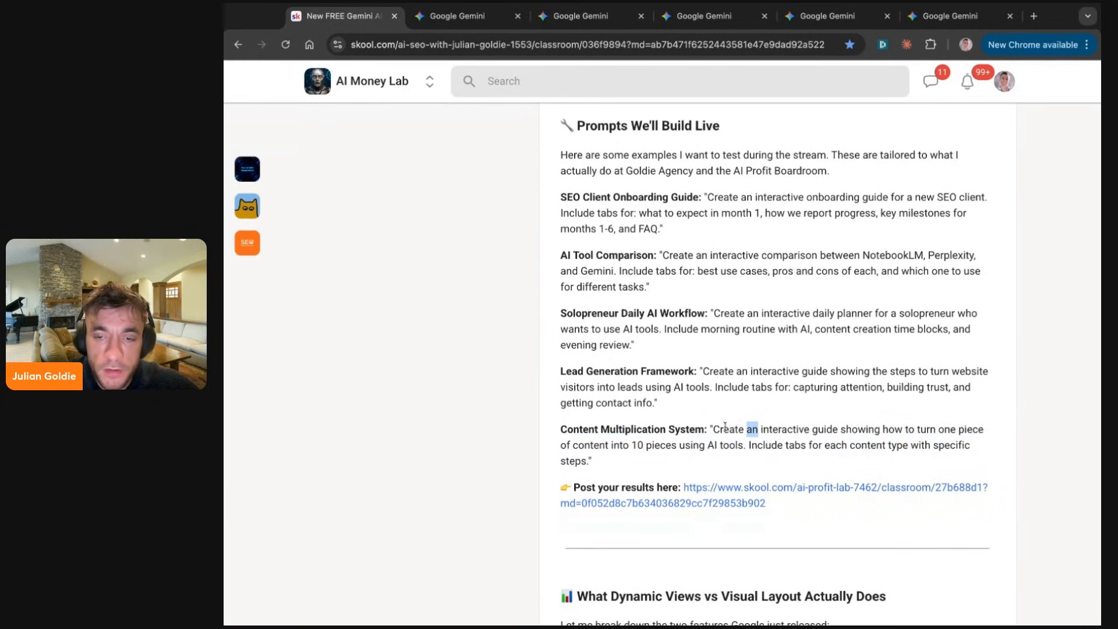
# - Select the Content Multiplication System prompt text, then bring up the AI news magazine conversation
pyautogui.moveTo(745, 429); pyautogui.dragTo(631, 444)
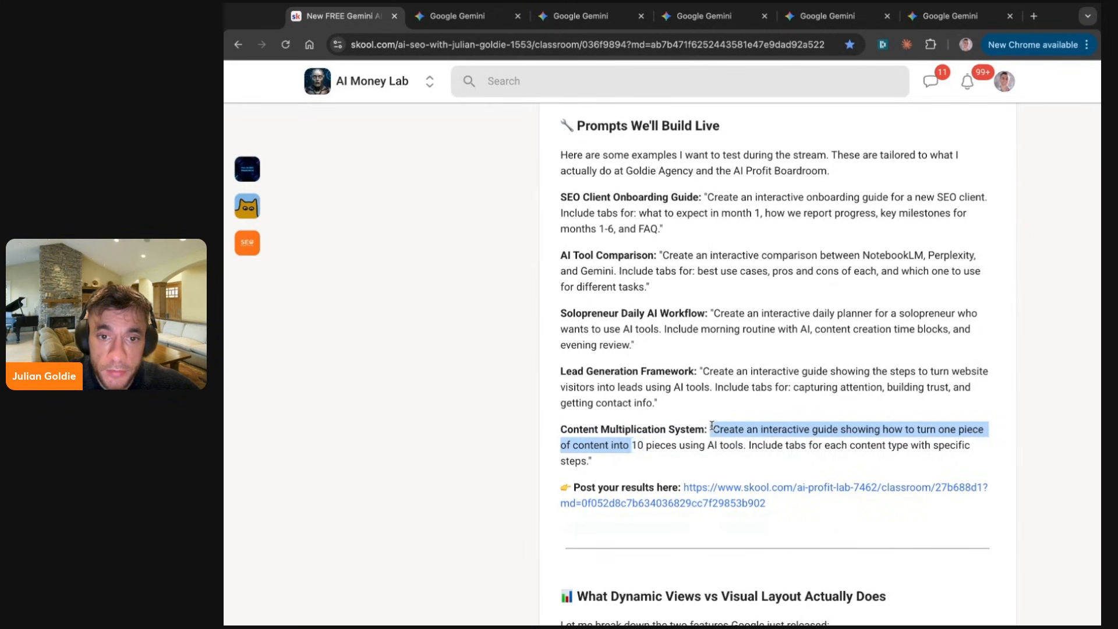
pyautogui.scroll(-3)
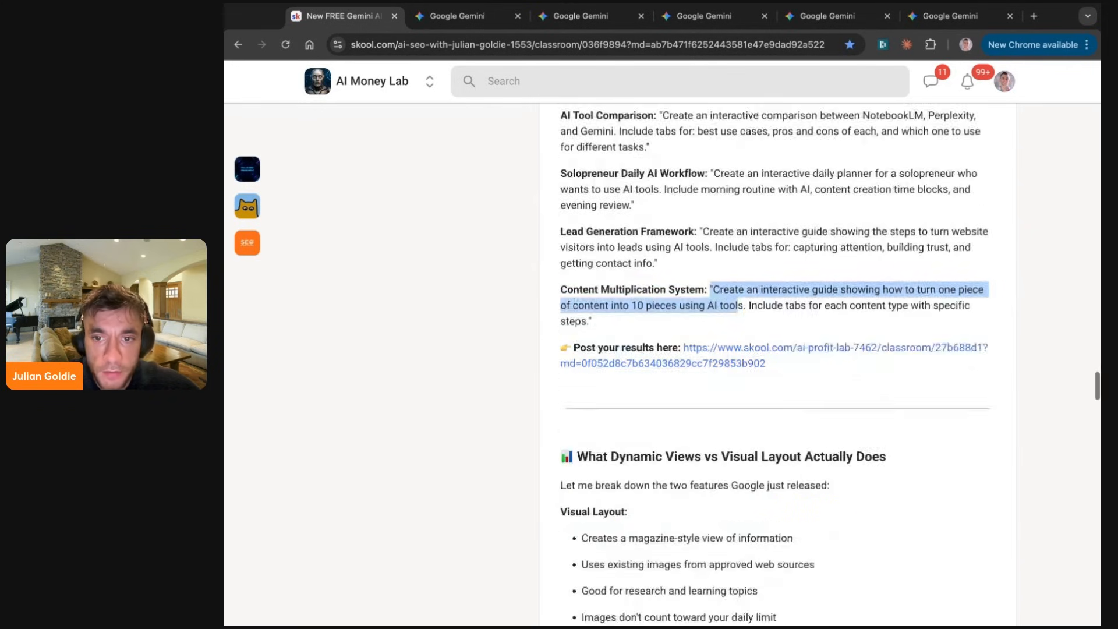
pyautogui.scroll(-3)
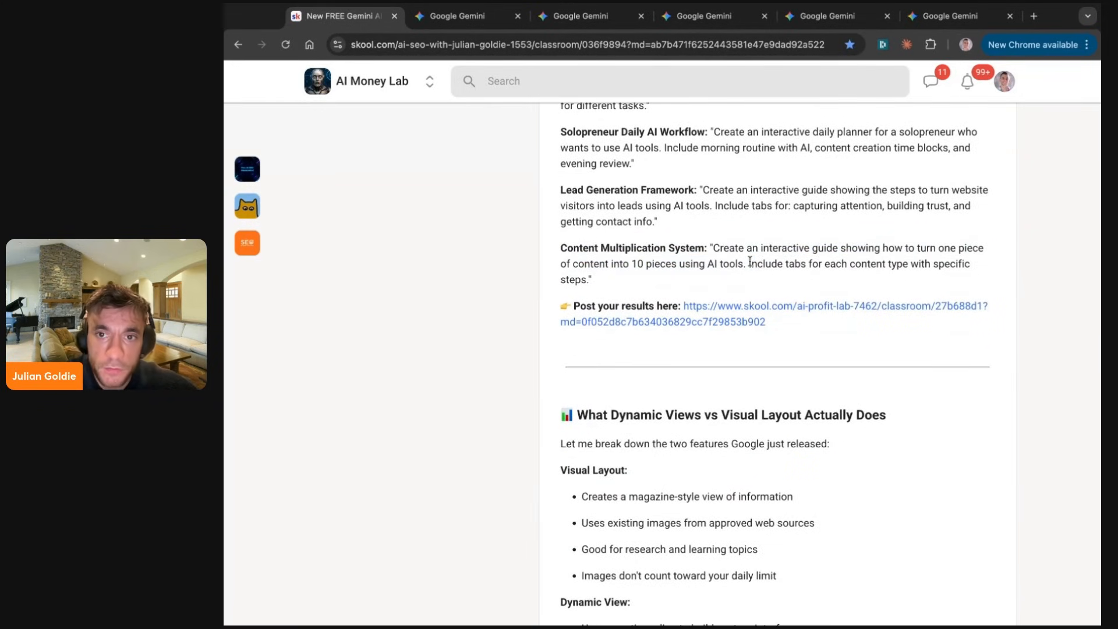
pyautogui.moveTo(561, 248); pyautogui.dragTo(591, 279)
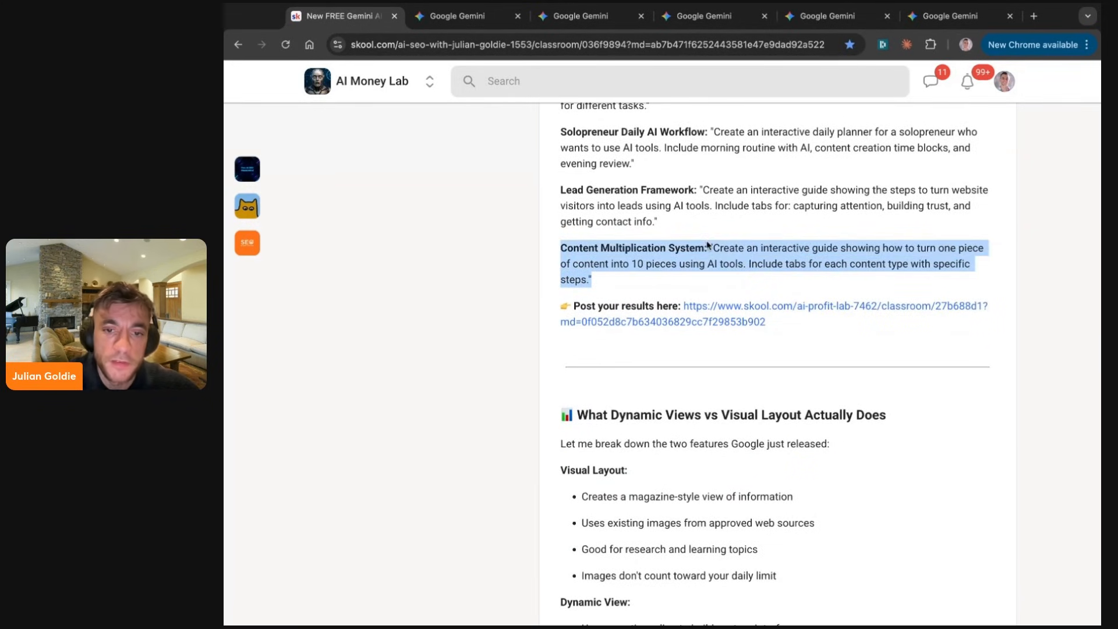
pyautogui.scroll(-3)
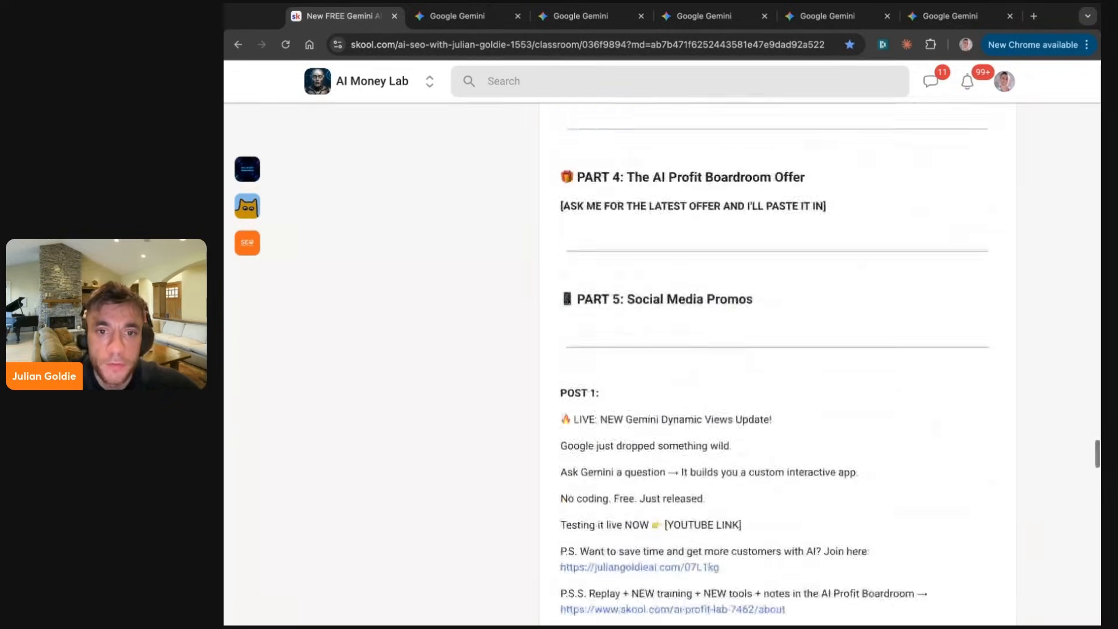
pyautogui.click(581, 16)
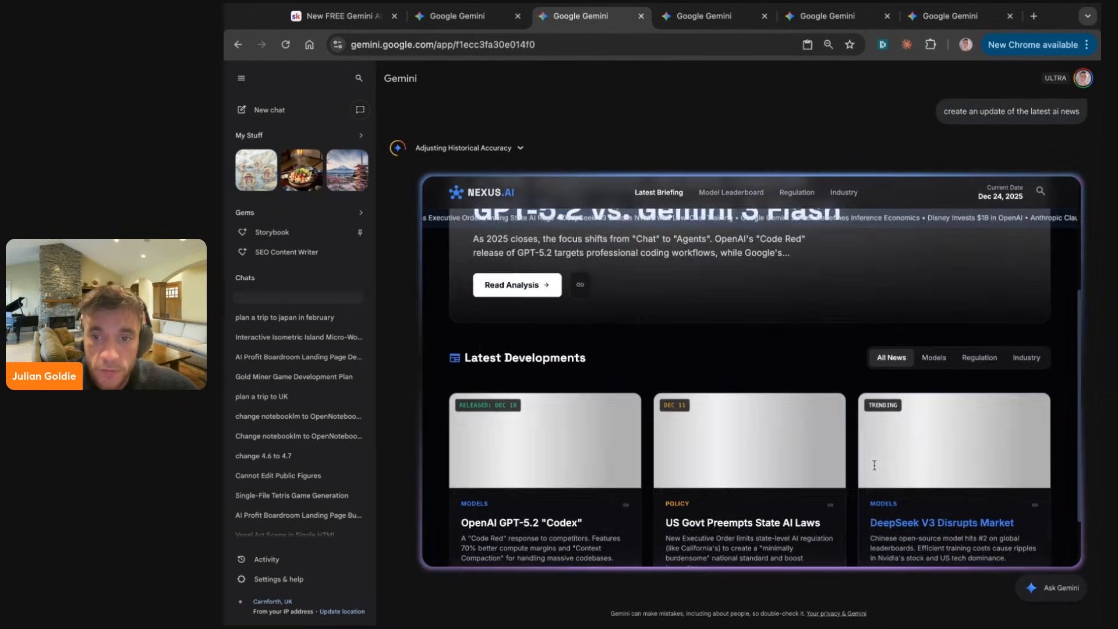
# - Scroll the NEXUS.AI news cards down to the 2025 Model Leaderboard, then return to Skool
pyautogui.scroll(-3)
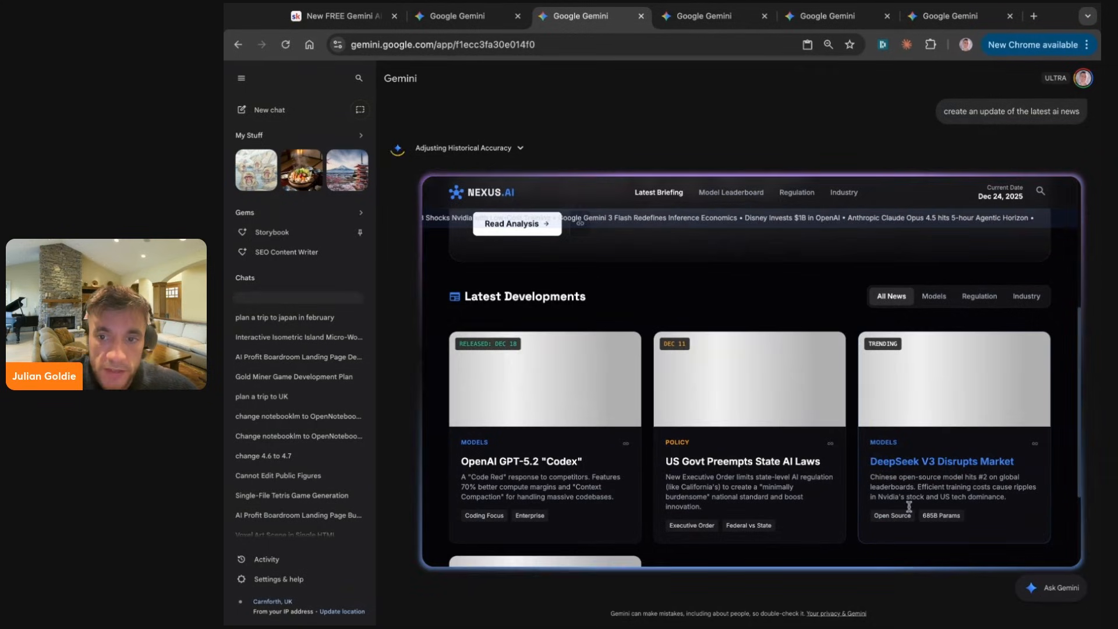
pyautogui.scroll(-3)
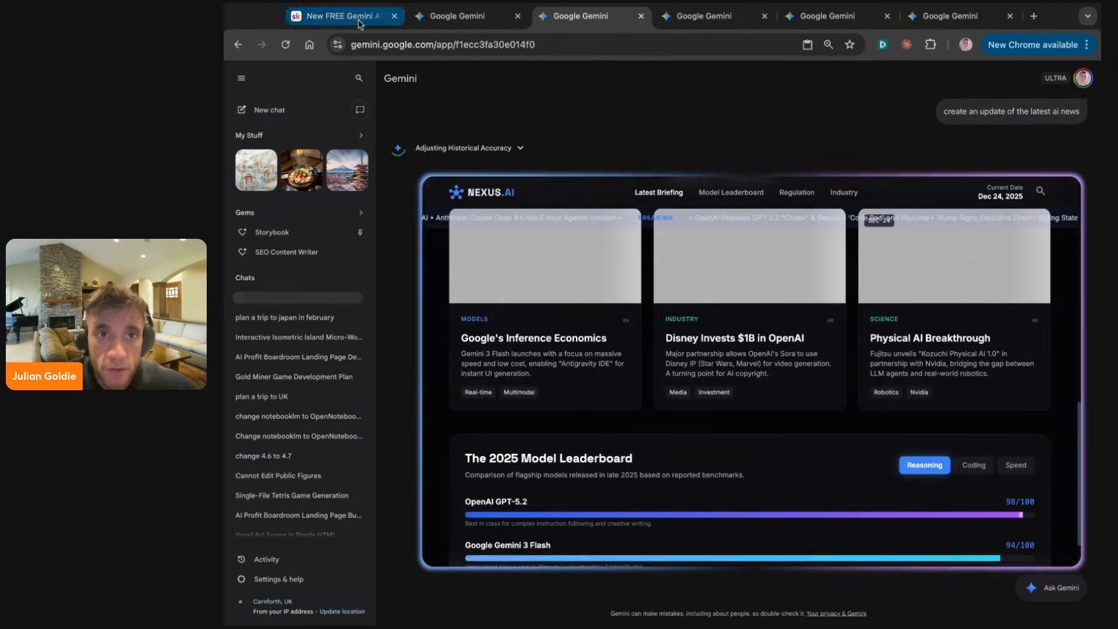
pyautogui.click(343, 15)
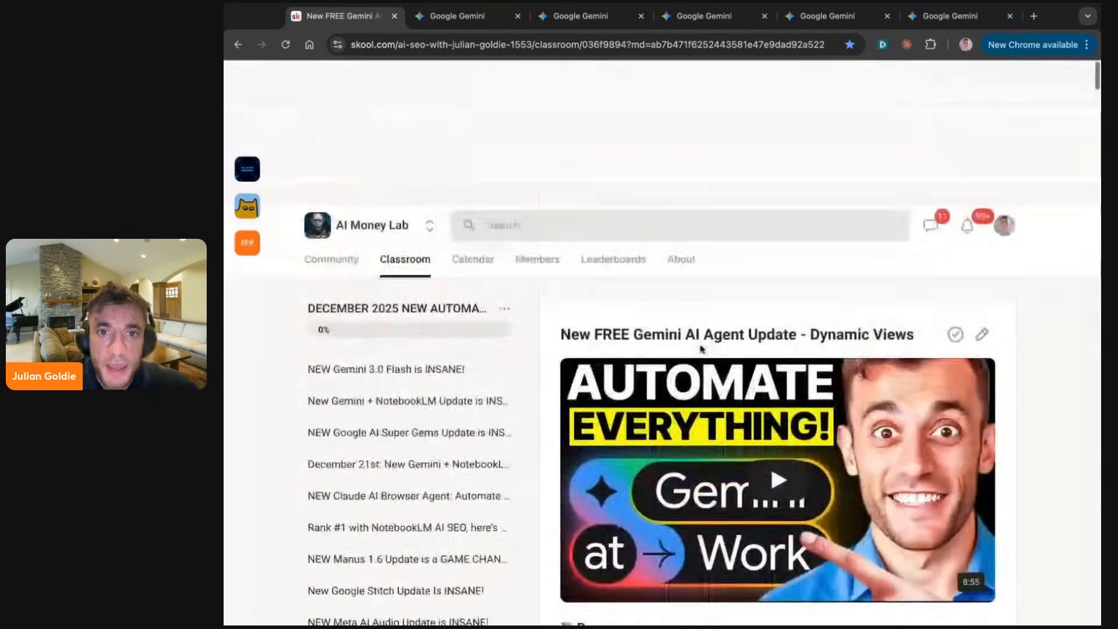
# - Browse AI Money Lab's community feed, then open the AI Profit Boardroom About page
pyautogui.scroll(-3)
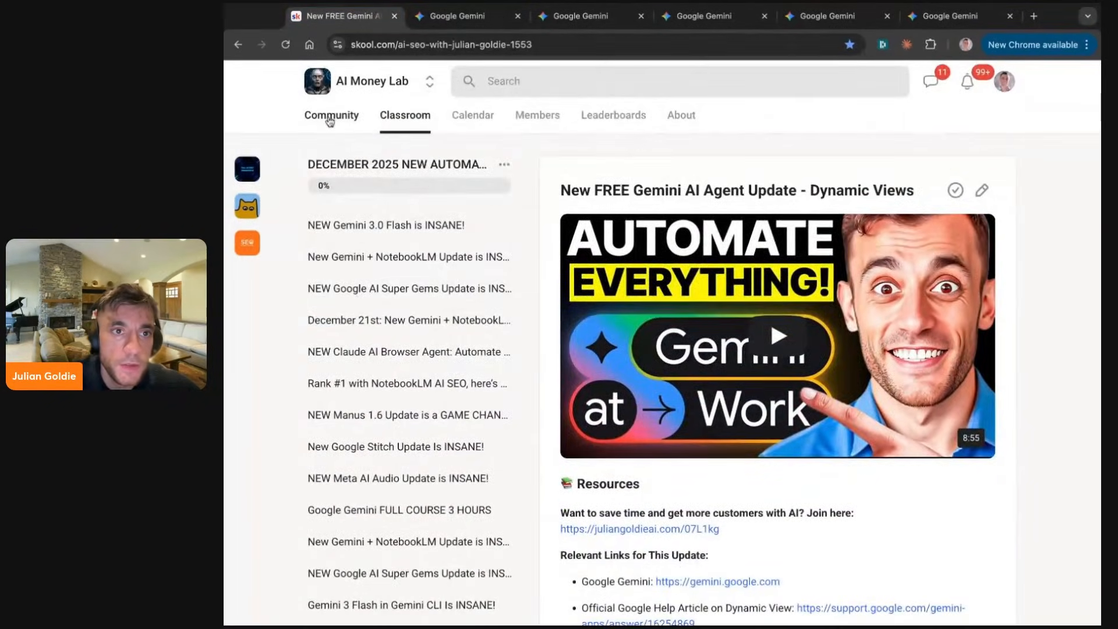
pyautogui.click(331, 114)
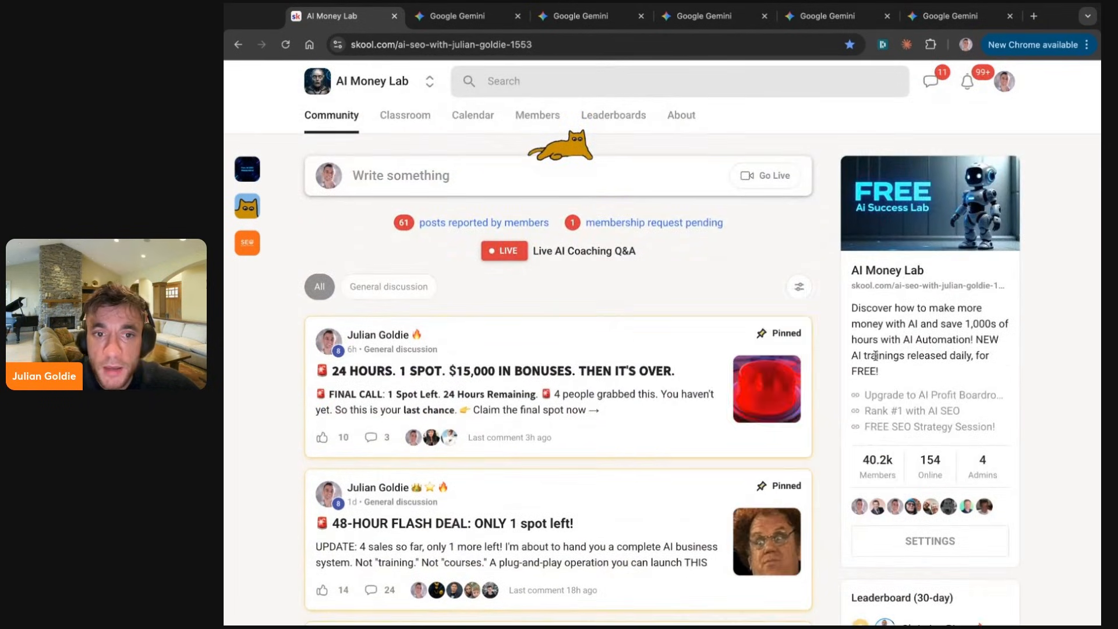
pyautogui.scroll(-3)
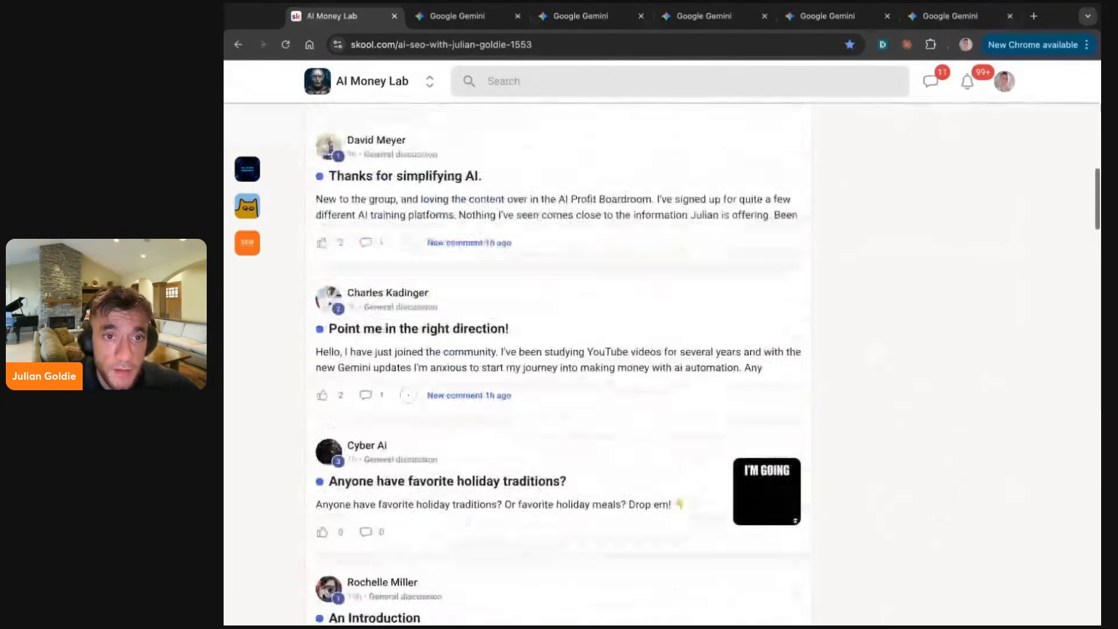
pyautogui.click(404, 115)
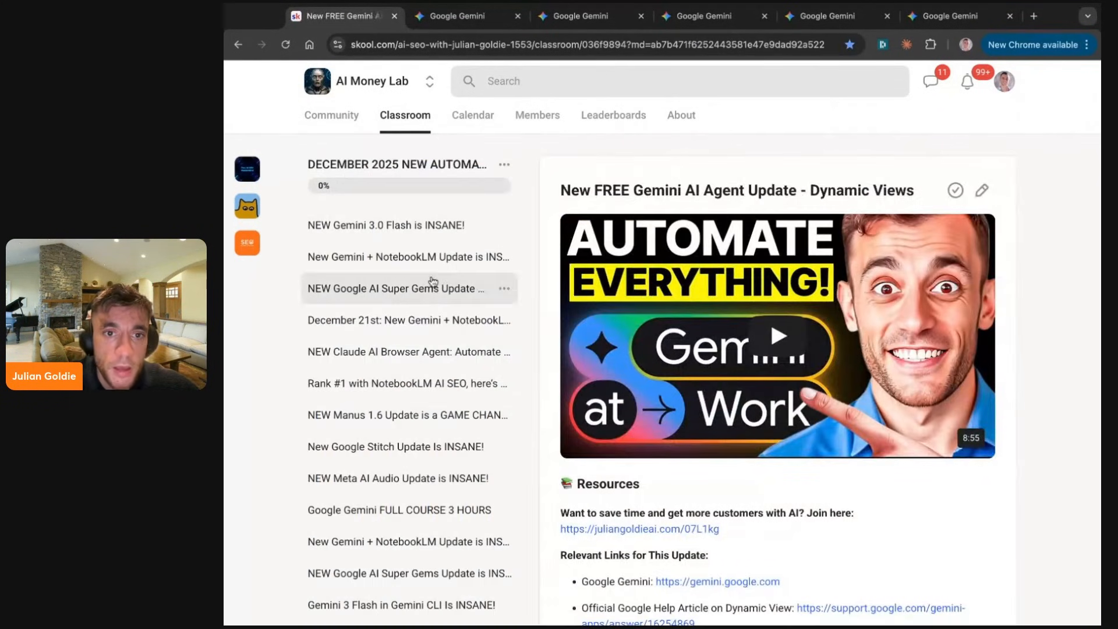
pyautogui.click(407, 257)
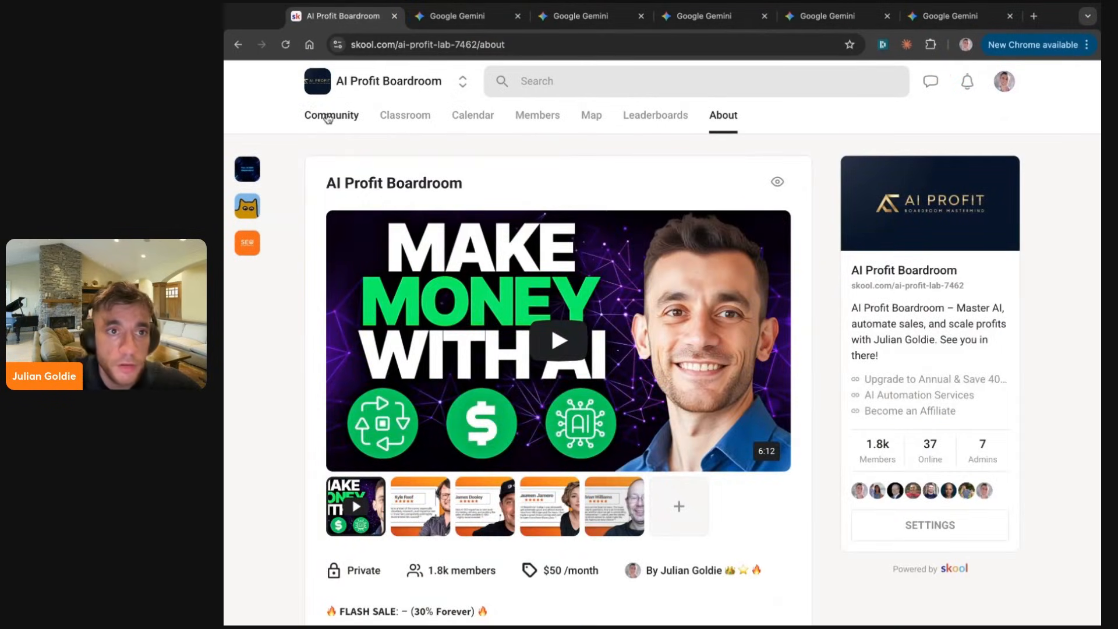
# - Browse the AI Profit Boardroom feed and its Weekly Updates posts, then open Classroom
pyautogui.click(331, 114)
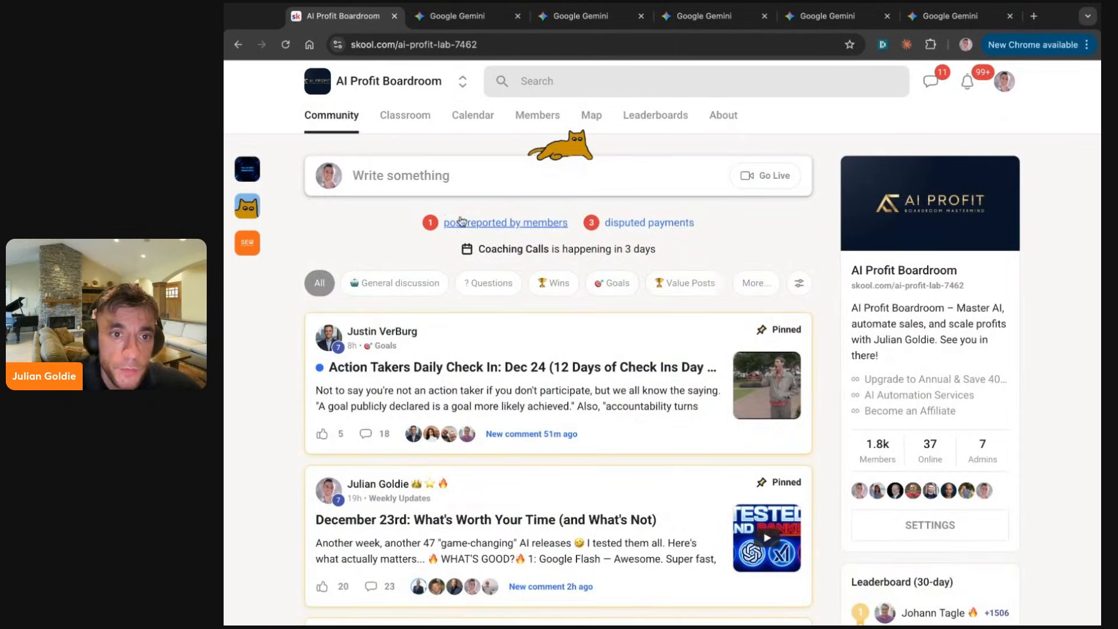
pyautogui.click(472, 114)
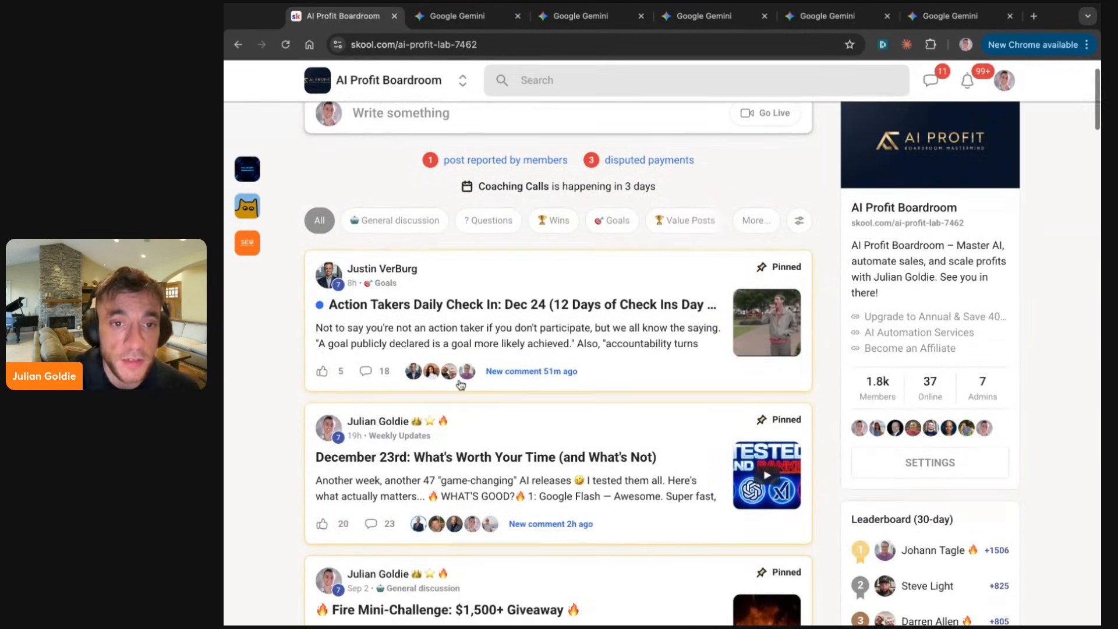
pyautogui.scroll(-3)
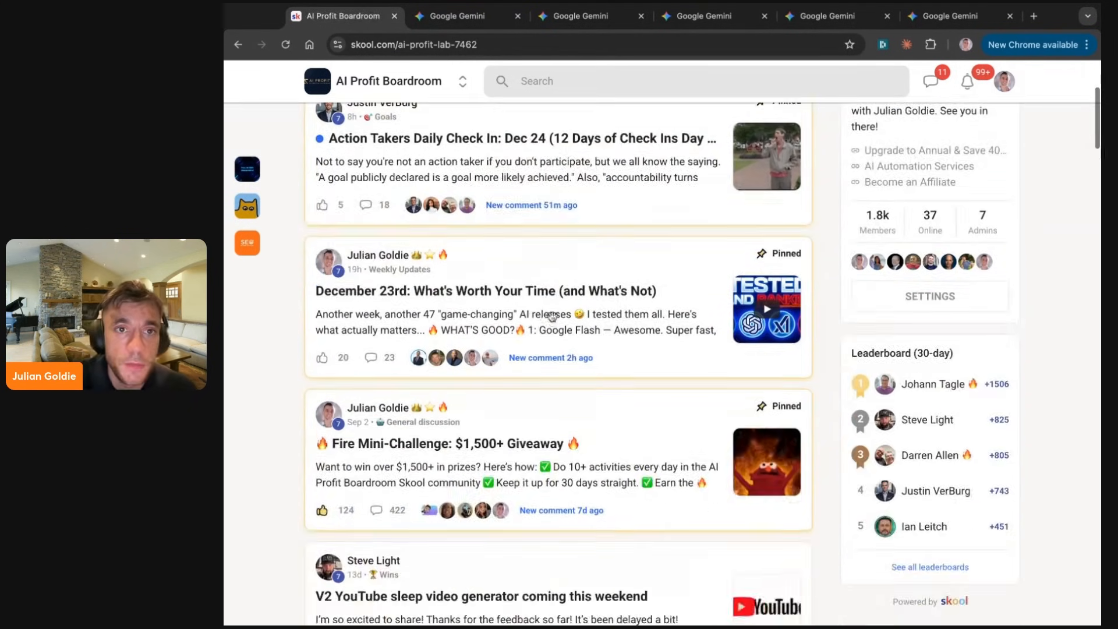
pyautogui.scroll(-3)
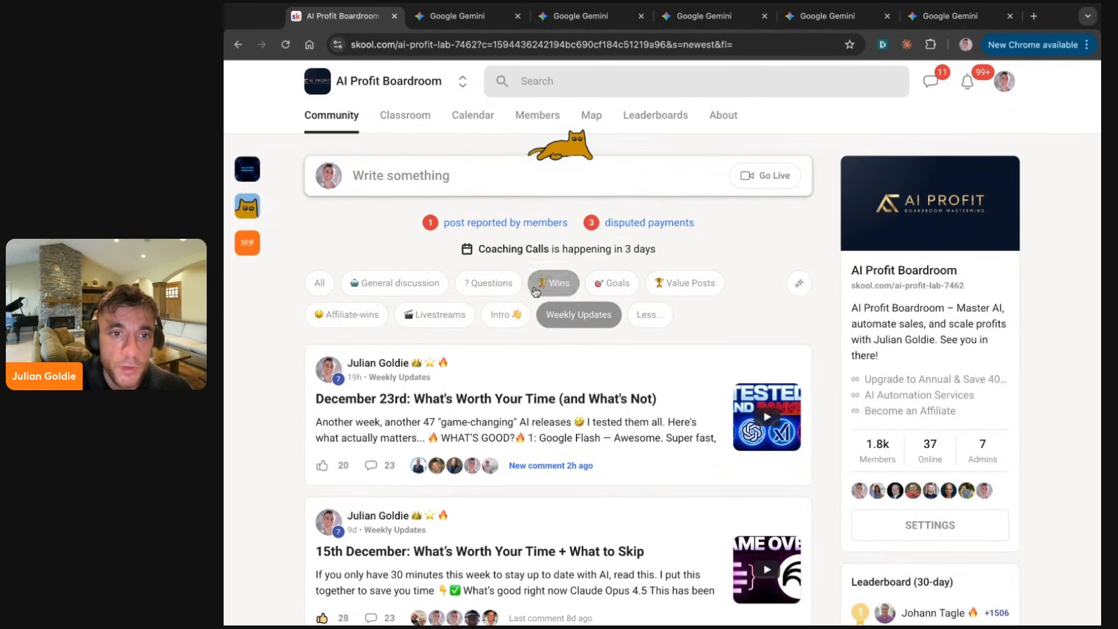
pyautogui.moveTo(576, 383)
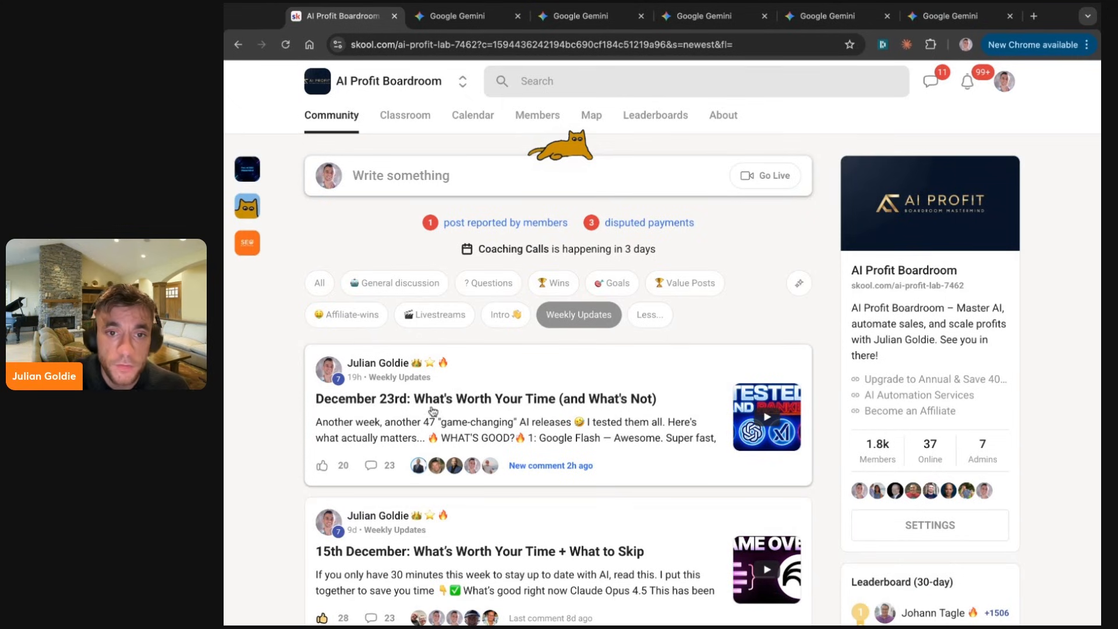
pyautogui.scroll(-3)
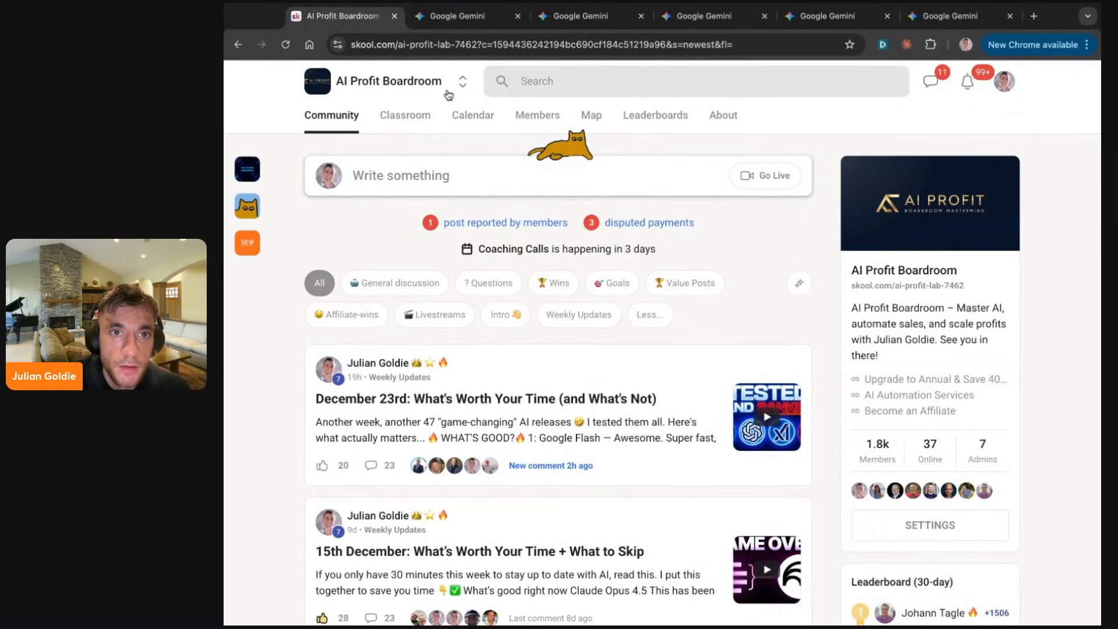
pyautogui.click(404, 115)
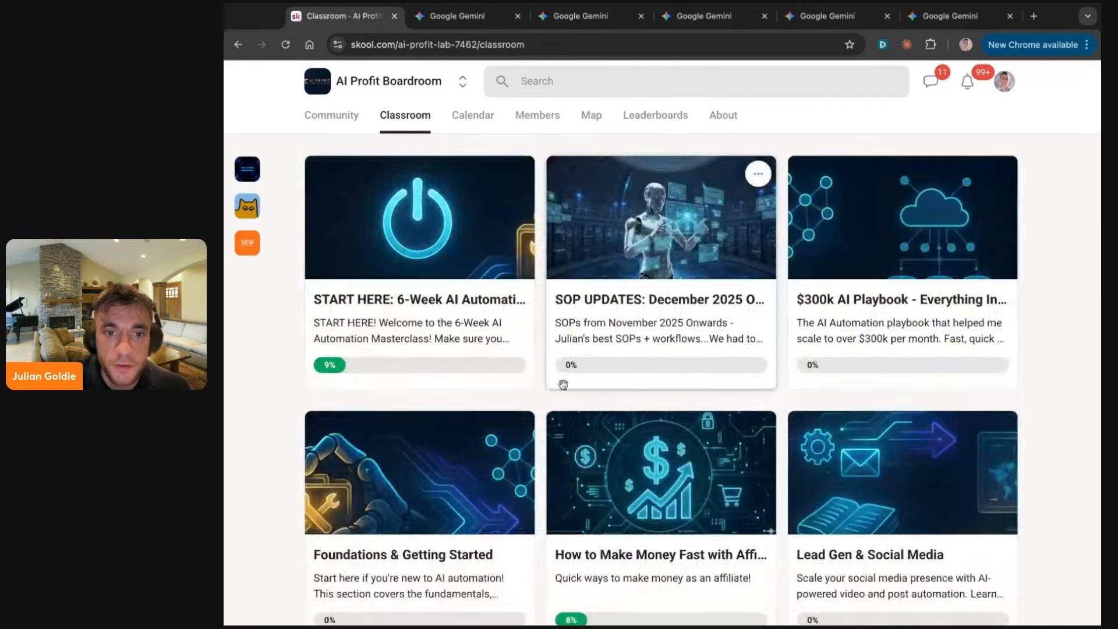
# - Open and scroll a Q&A Call Recordings lesson, then return via Classroom to the feed
pyautogui.click(419, 472)
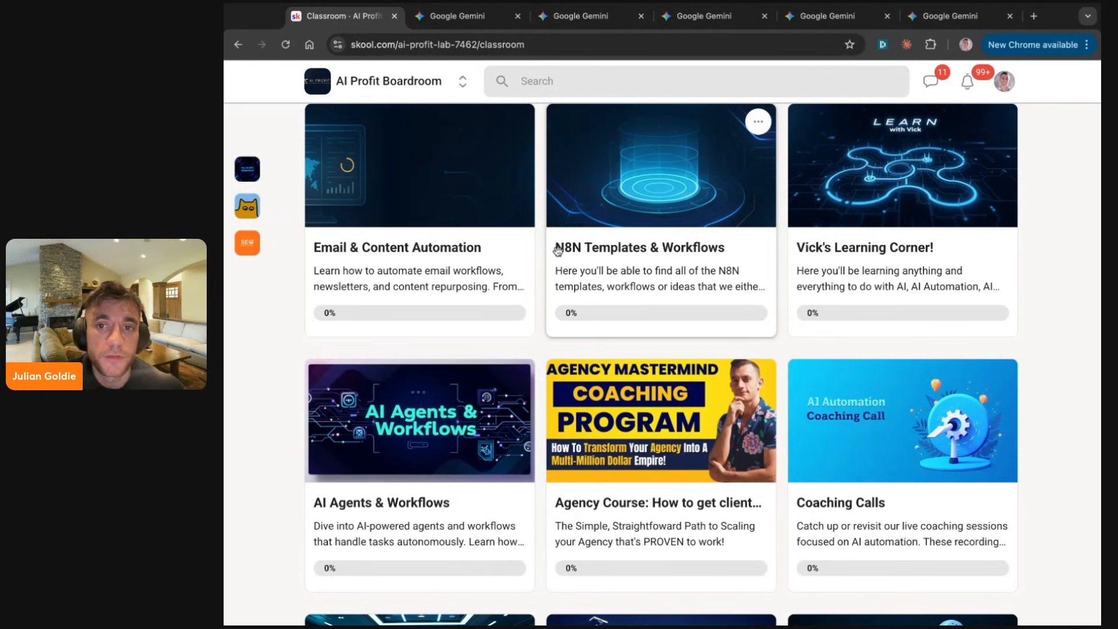
pyautogui.scroll(-3)
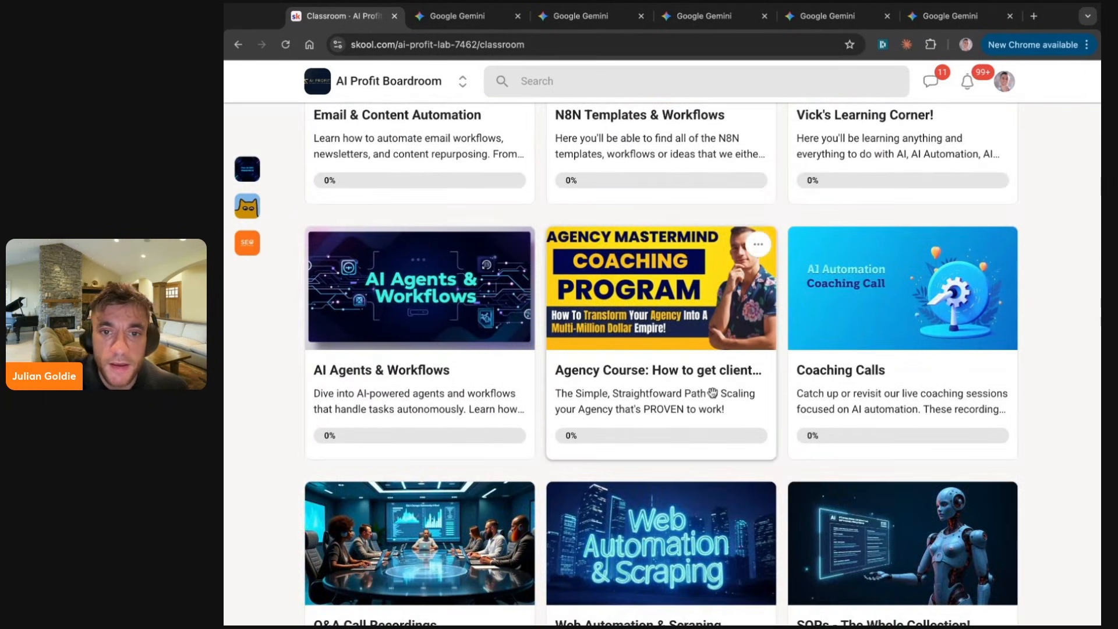
pyautogui.scroll(-3)
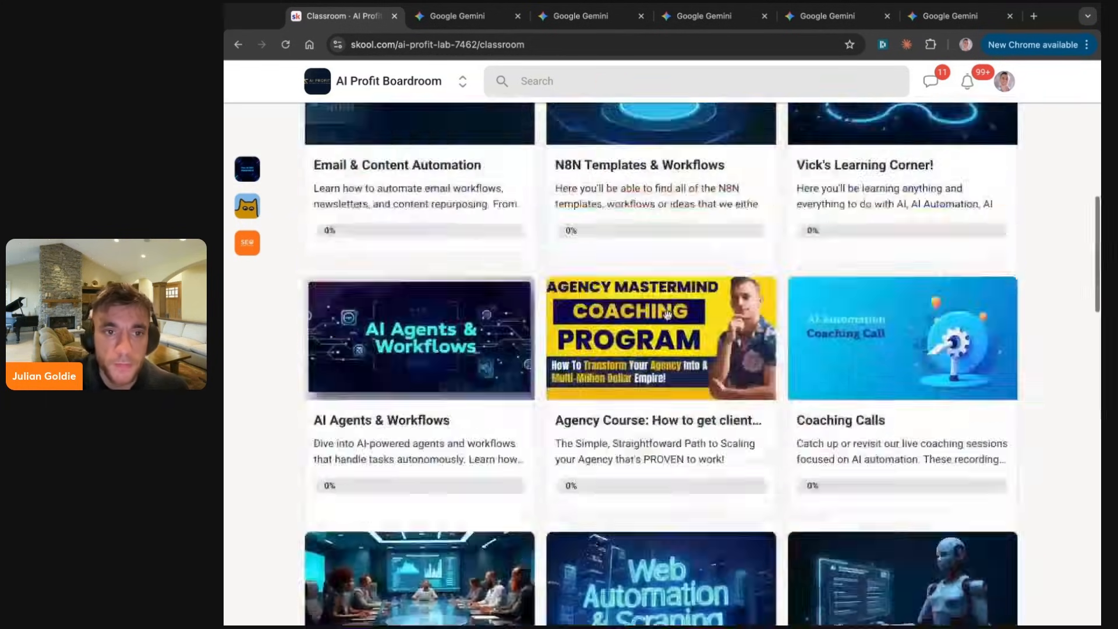
pyautogui.scroll(-3)
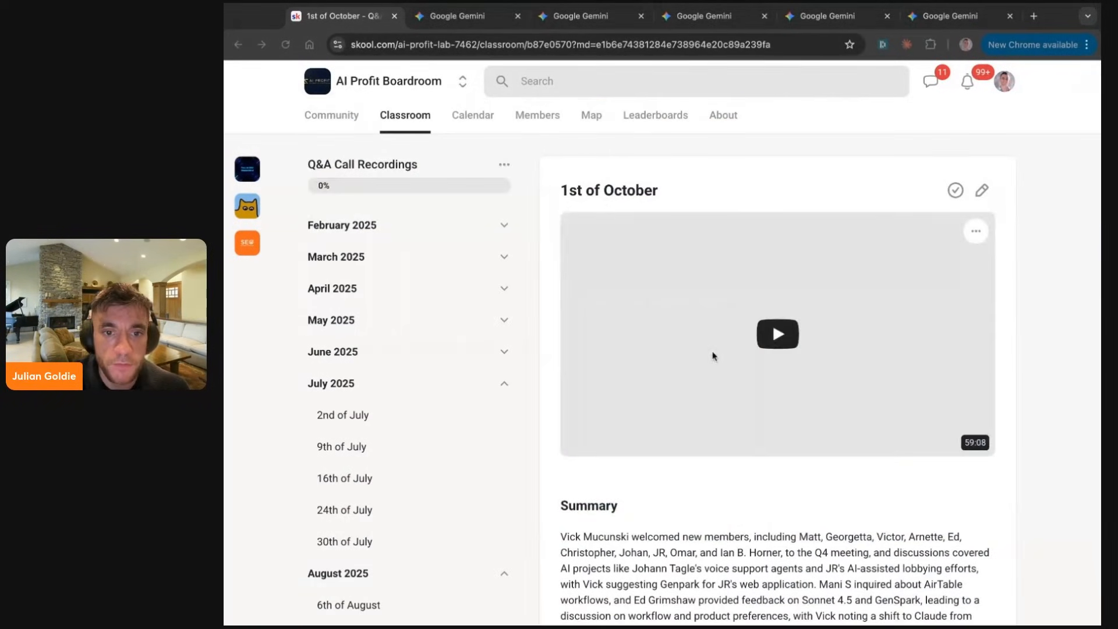
pyautogui.click(405, 115)
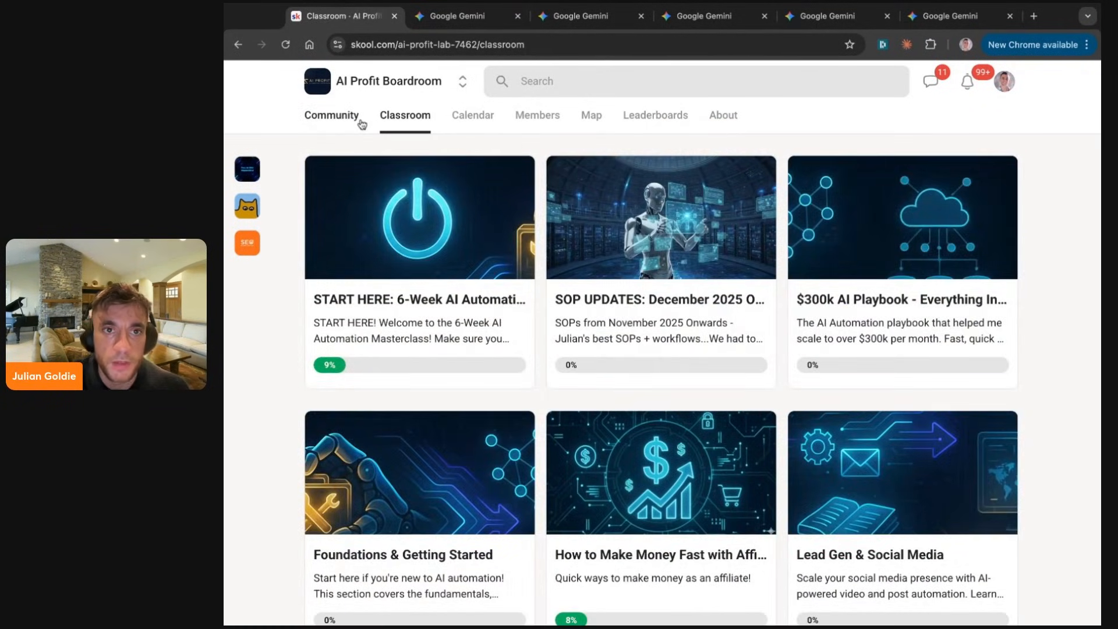
pyautogui.click(331, 114)
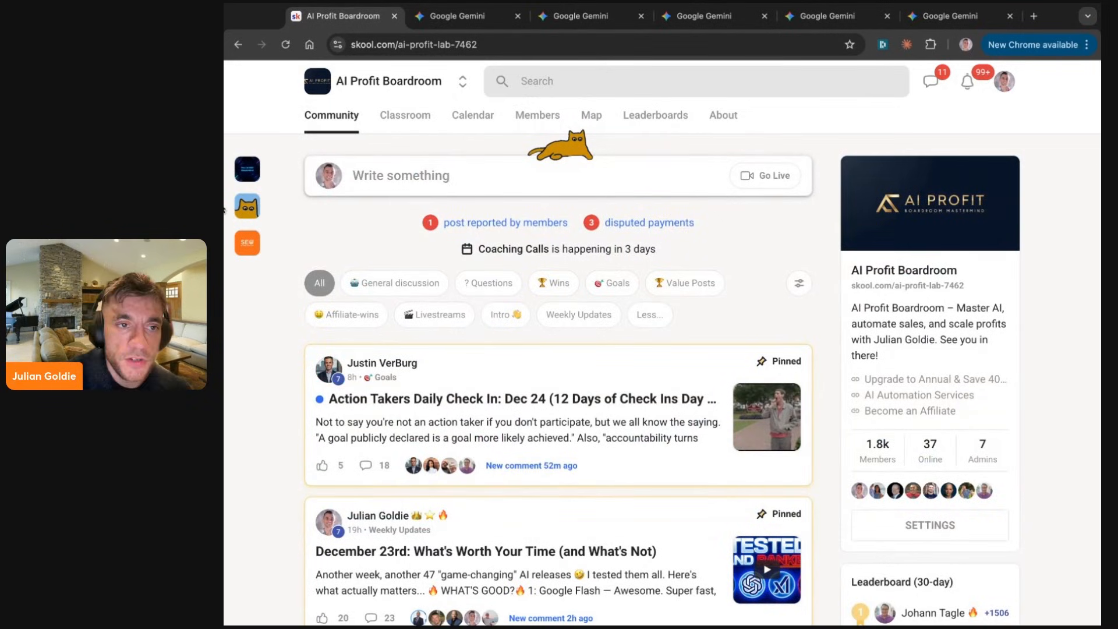